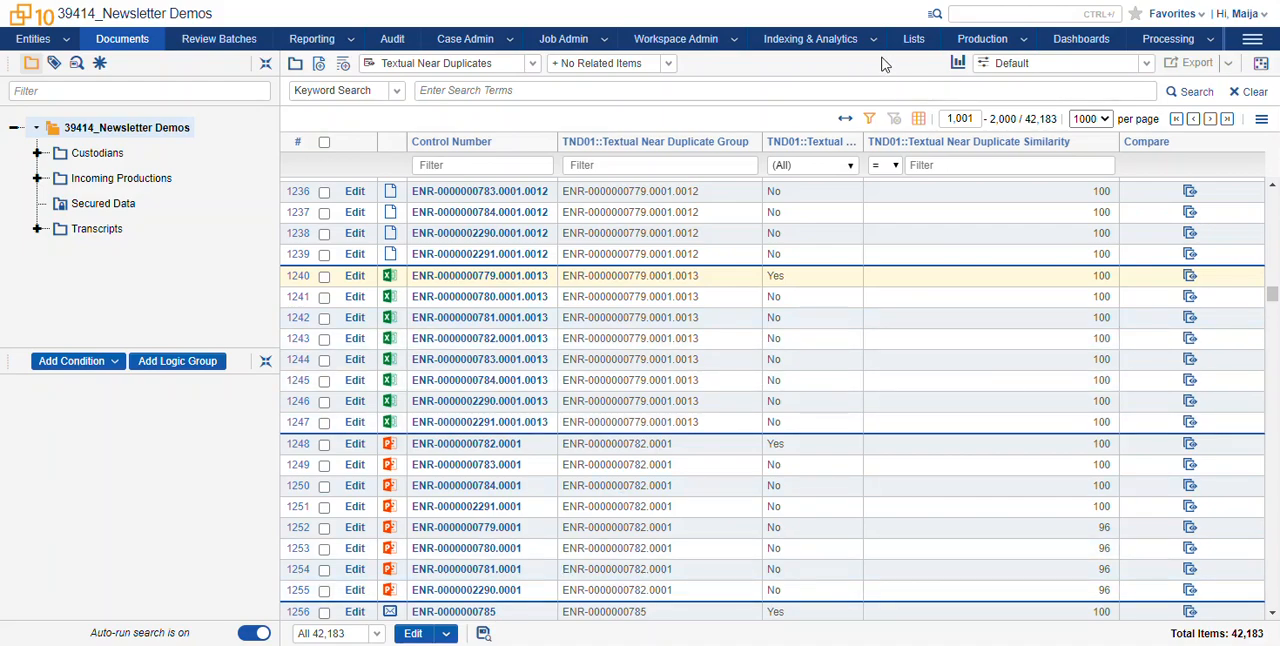
Show the Indexing & Analytics areas menu from the document list
left_click(810, 38)
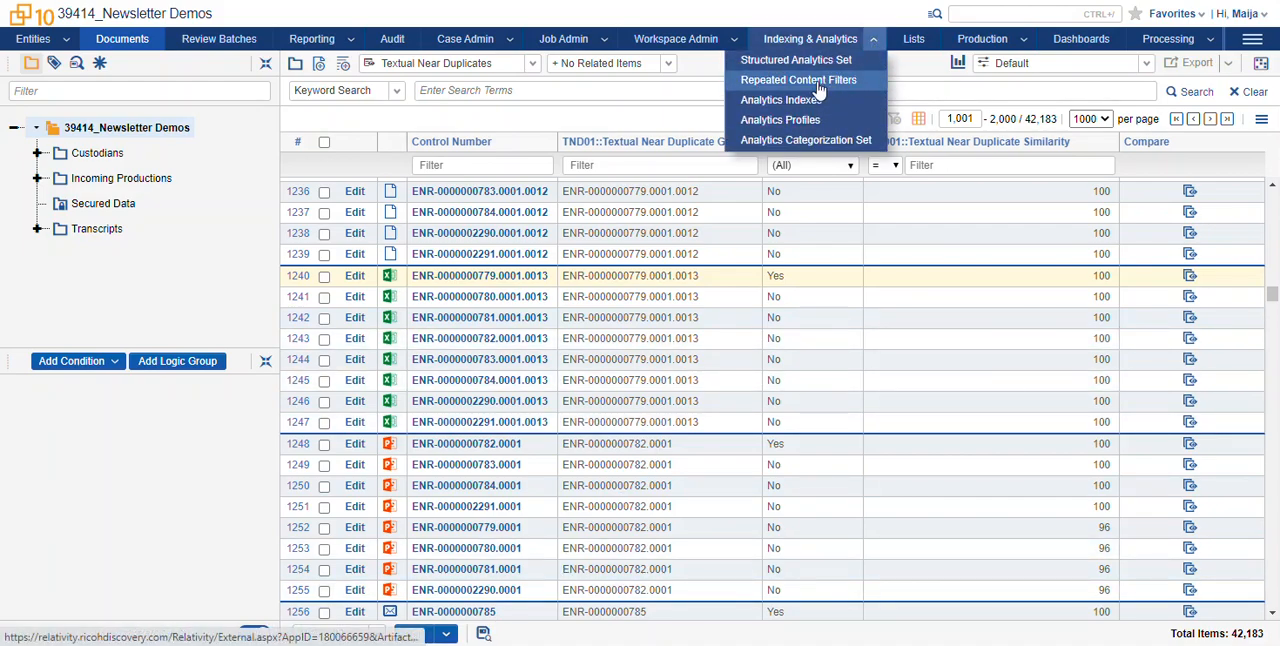
Go to the Structured Analytics Set list showing the five sets, including Textual Near Duplicate
left_click(796, 60)
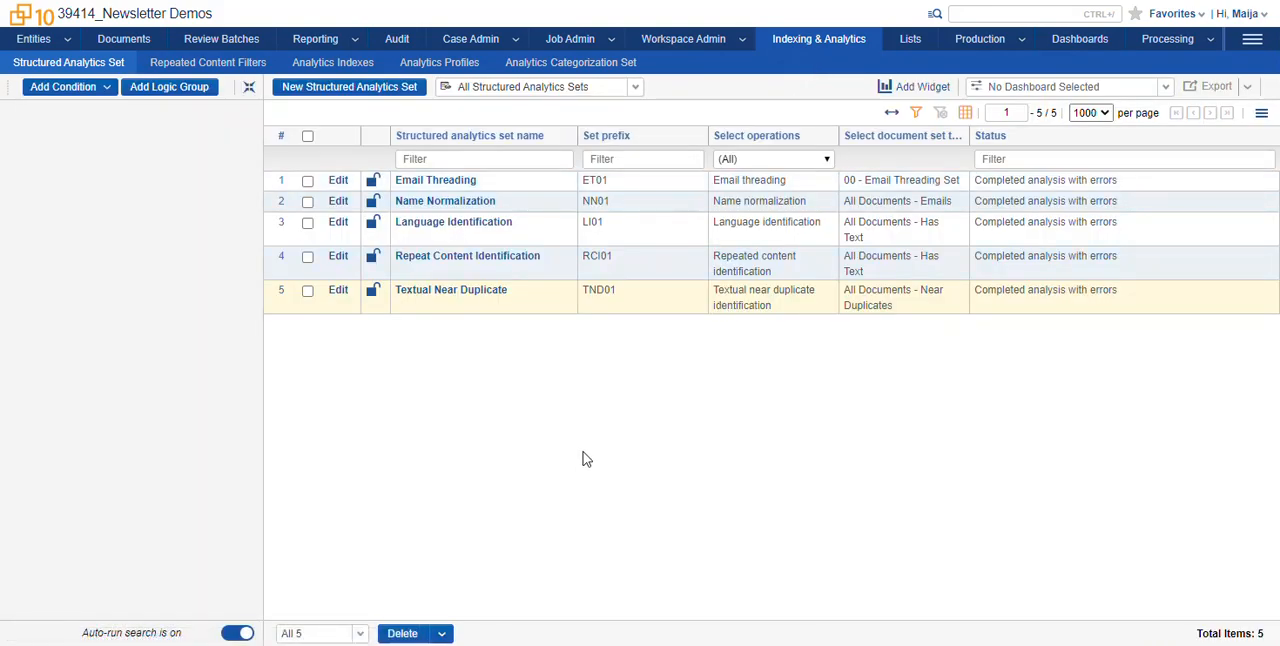
mouse_move(612, 384)
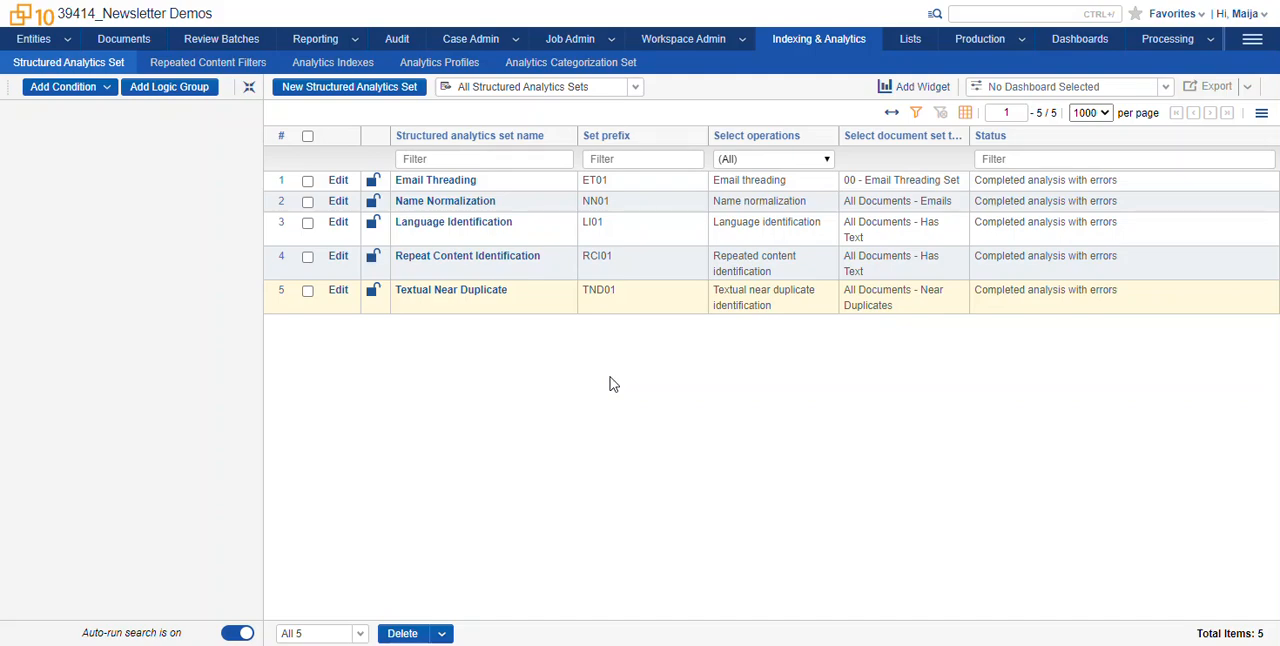
mouse_move(604, 384)
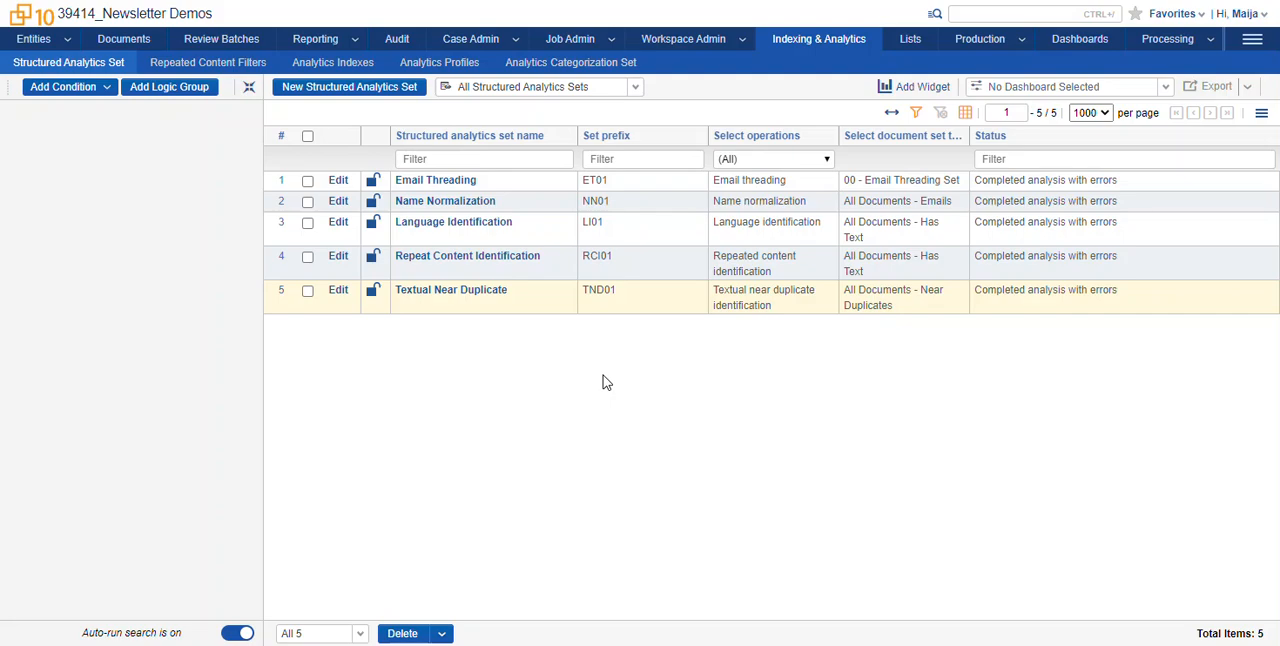
mouse_move(504, 350)
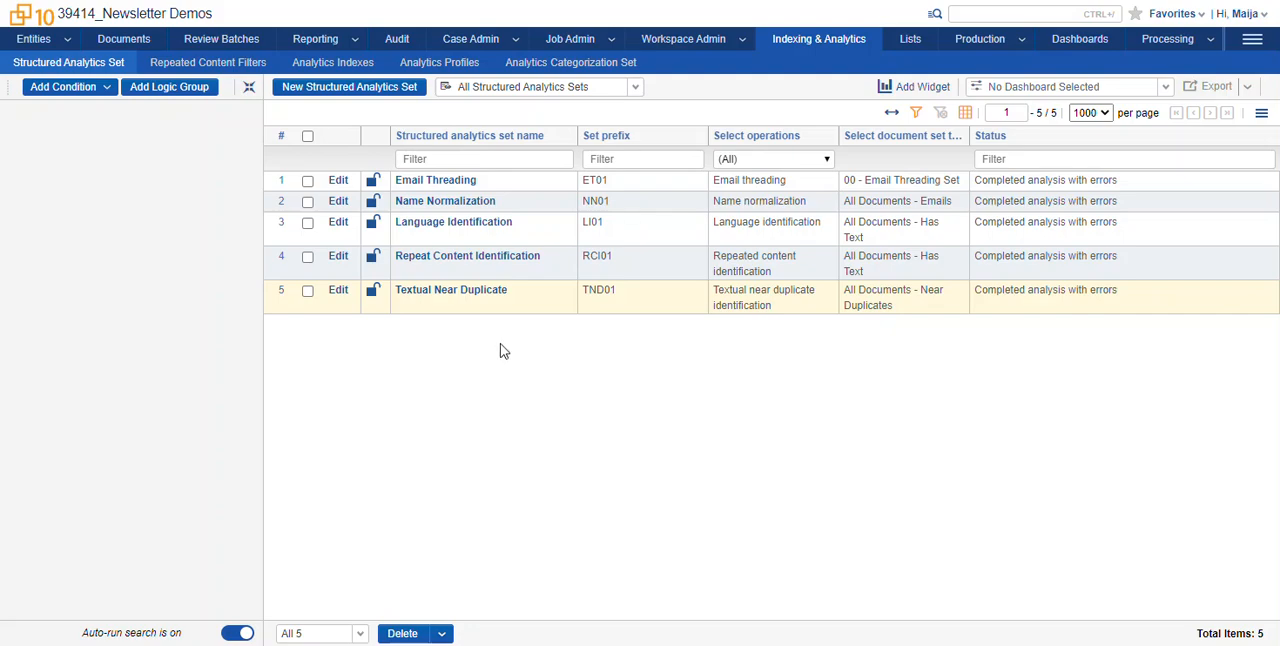
mouse_move(136, 108)
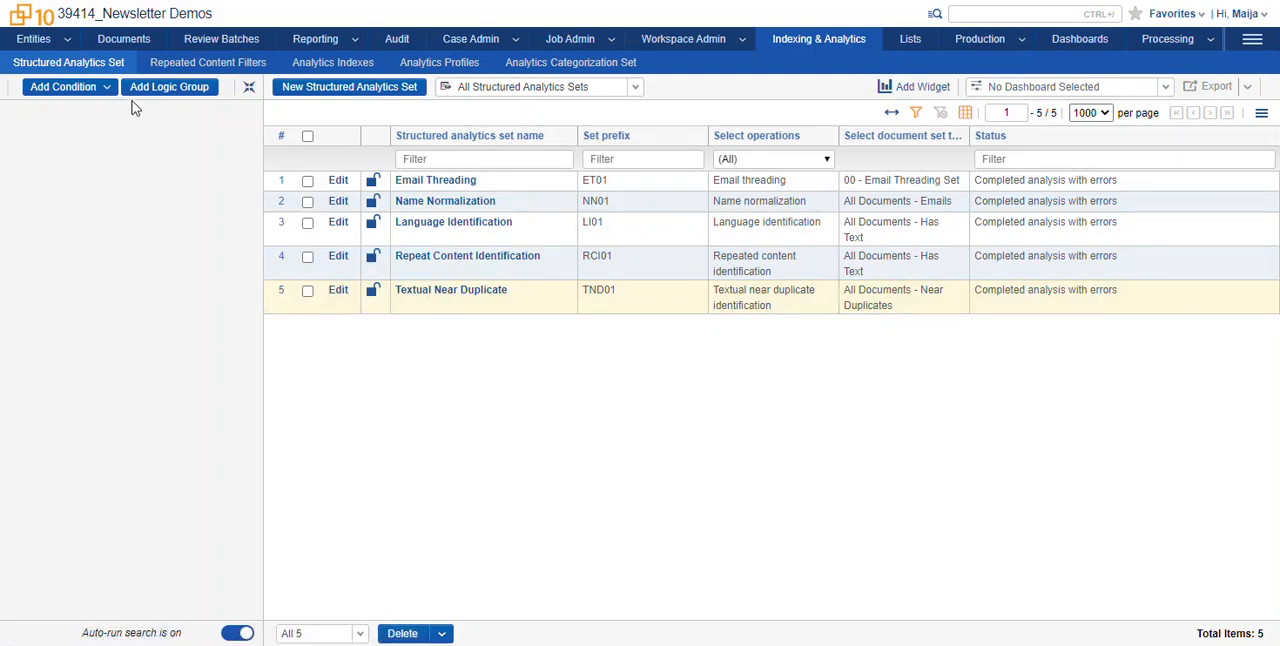
Return to the Documents list in the Textual Near Duplicates view and browse the groups
left_click(124, 38)
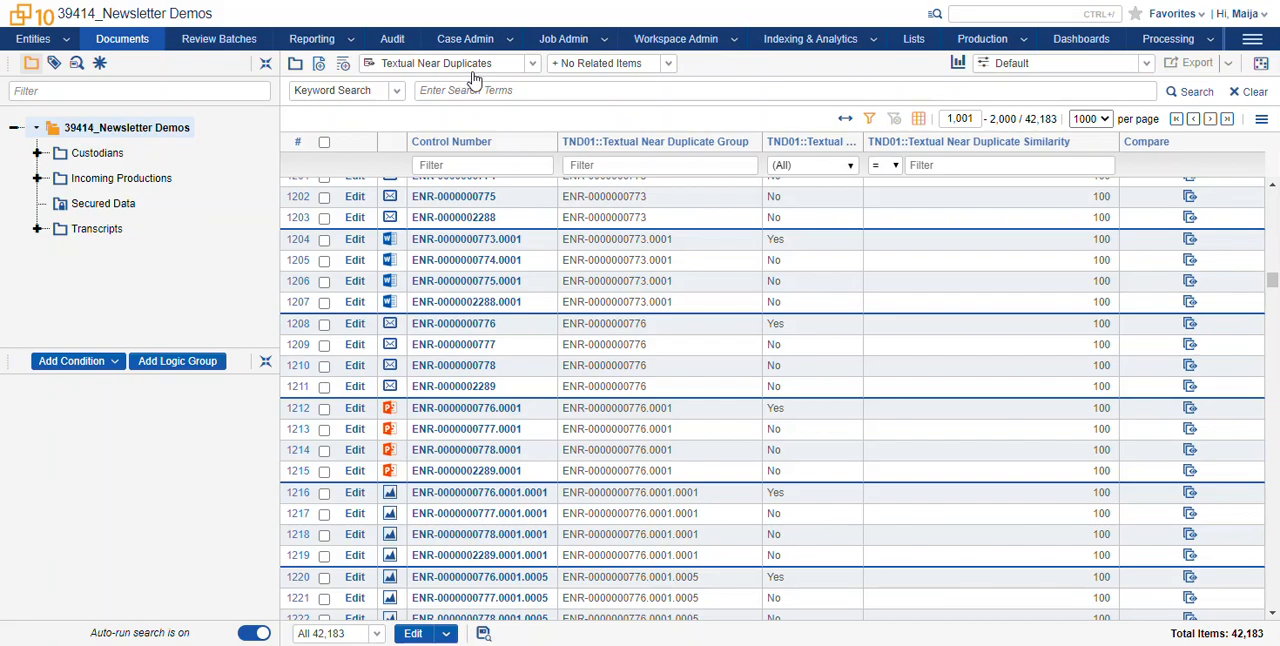
mouse_move(658, 344)
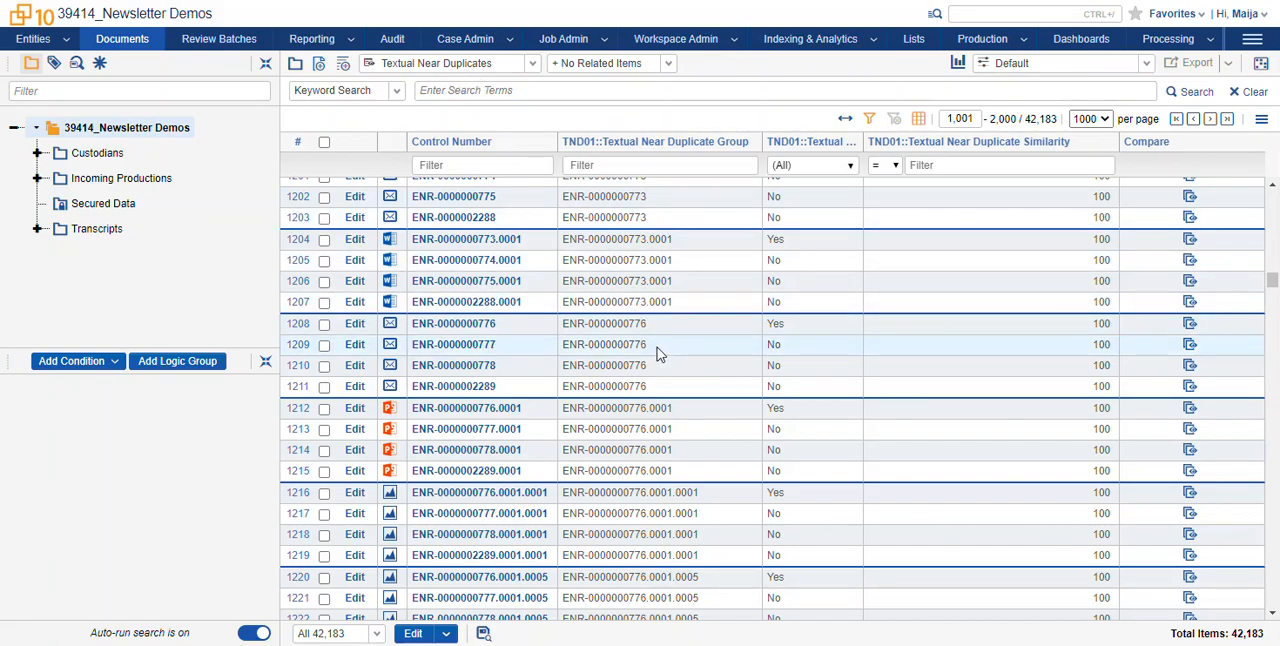
scroll("down", 3)
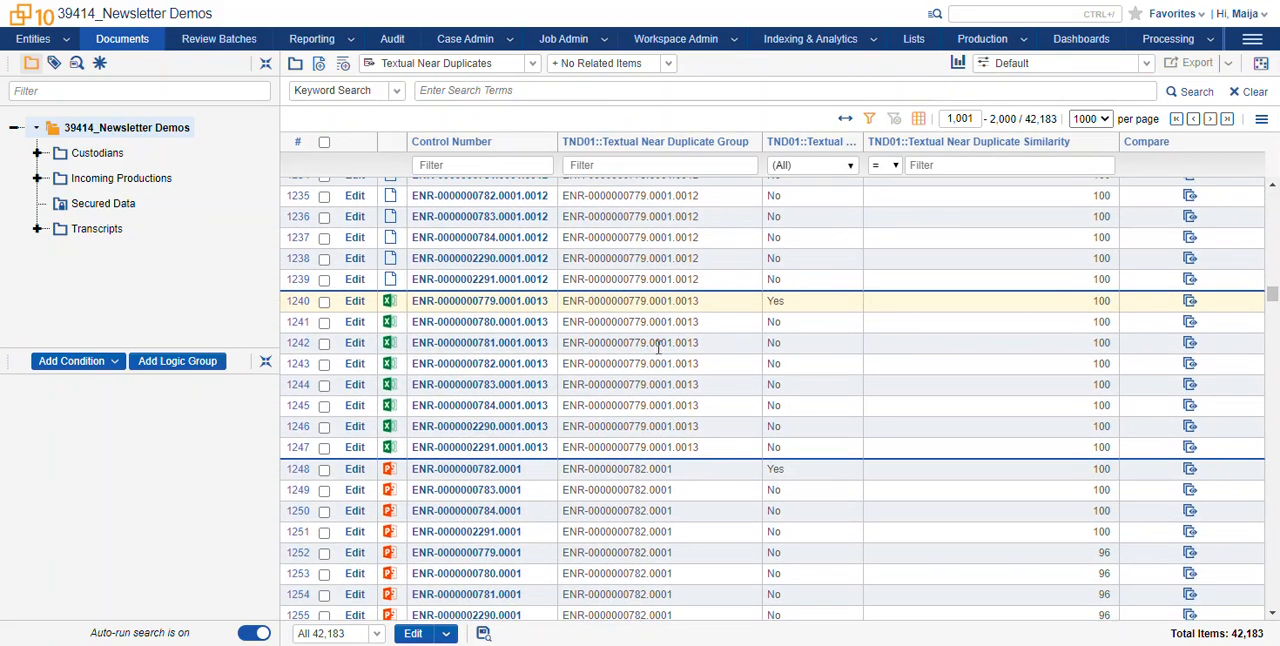
mouse_move(584, 148)
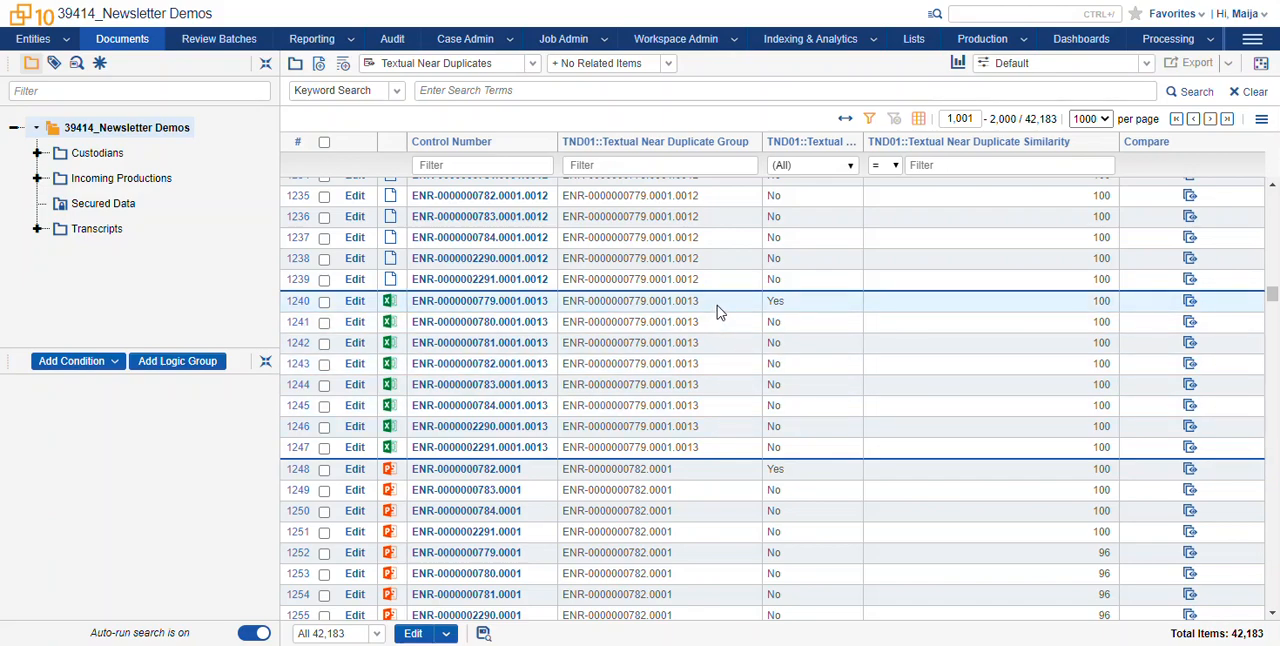
mouse_move(724, 320)
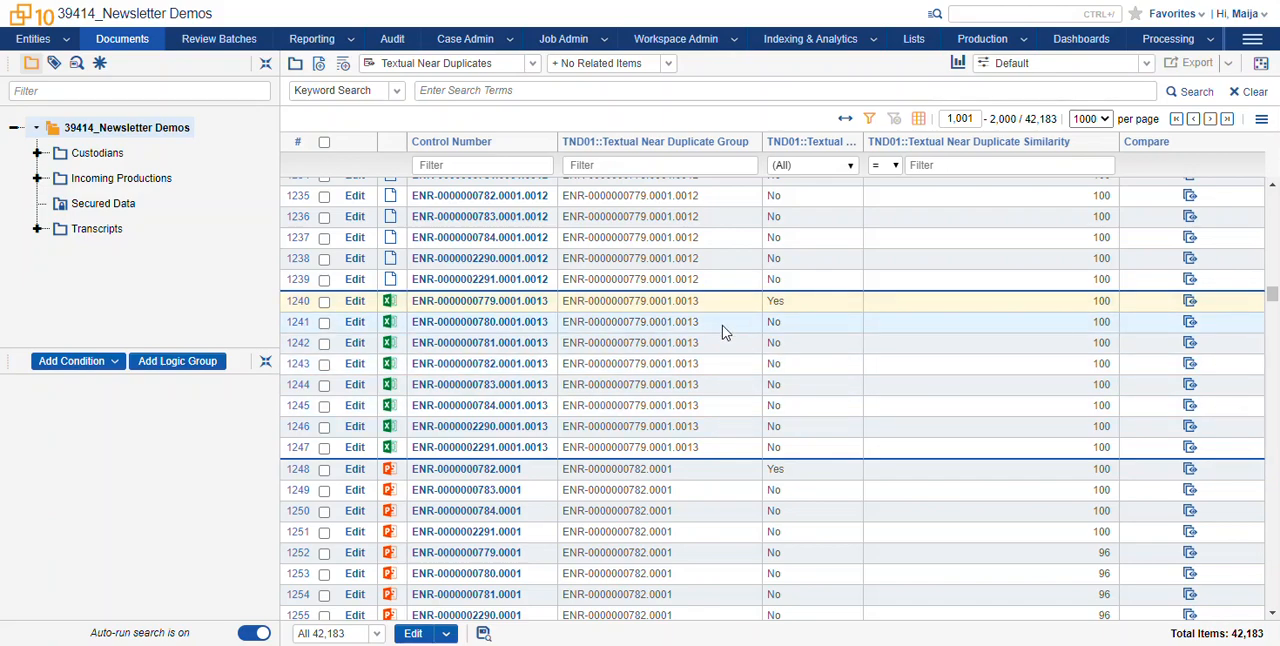
mouse_move(464, 320)
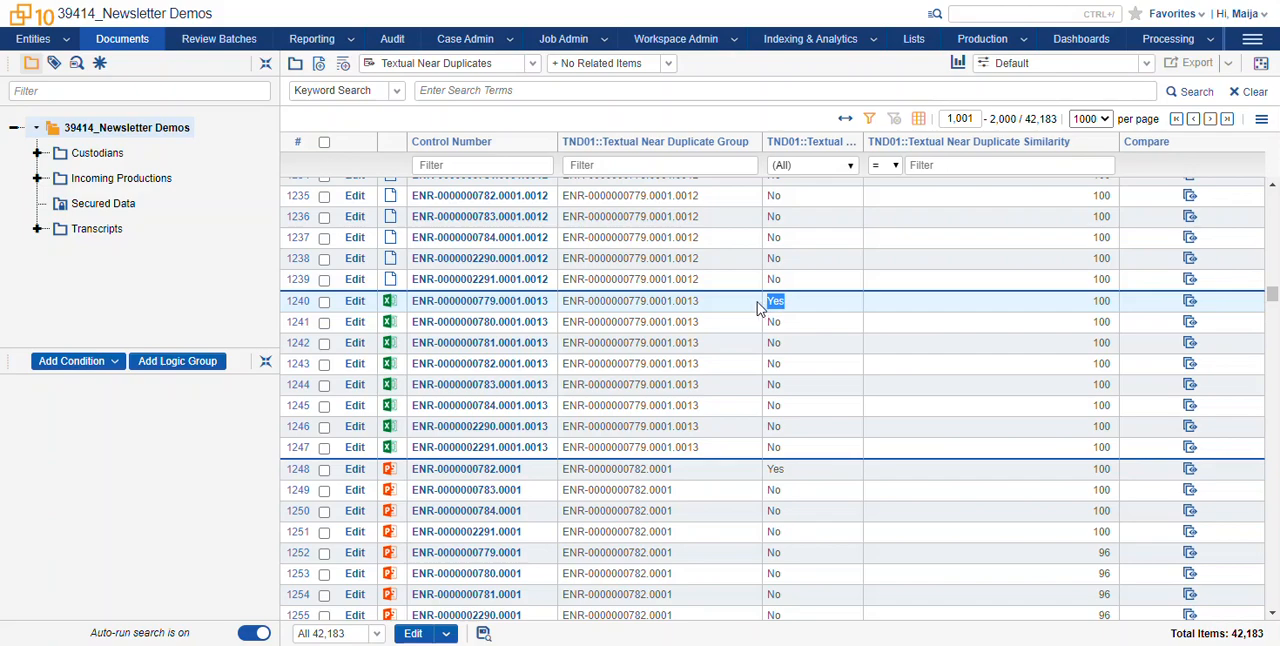
mouse_move(736, 312)
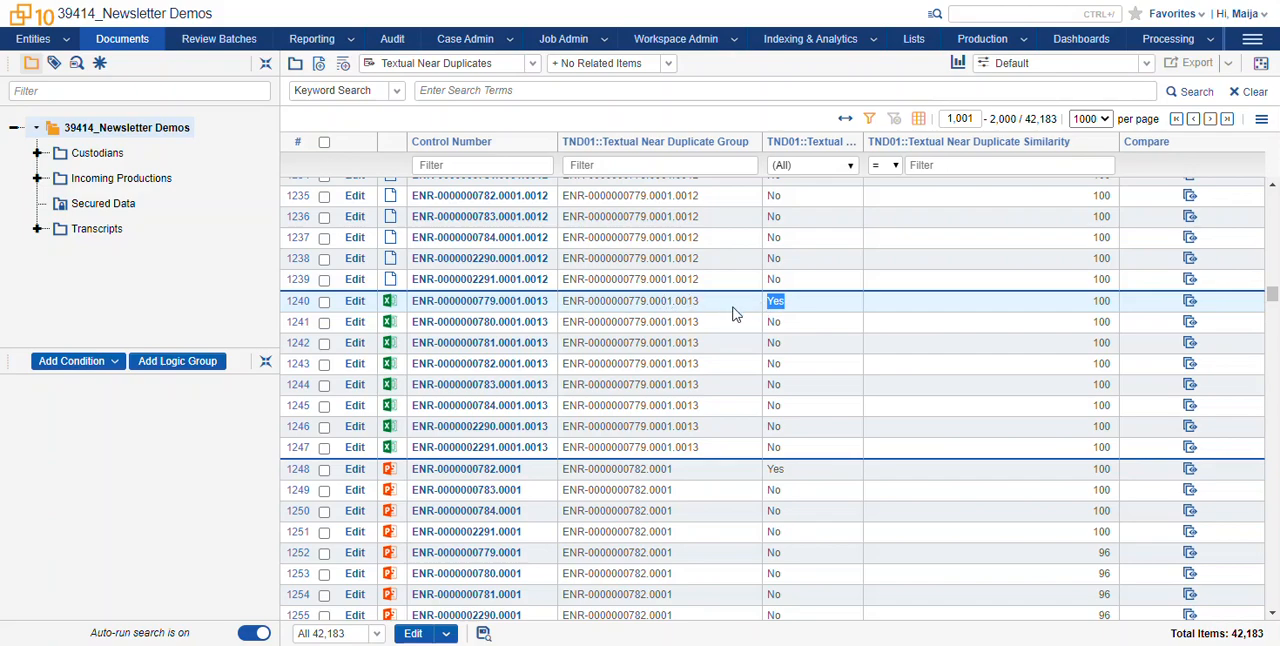
mouse_move(724, 330)
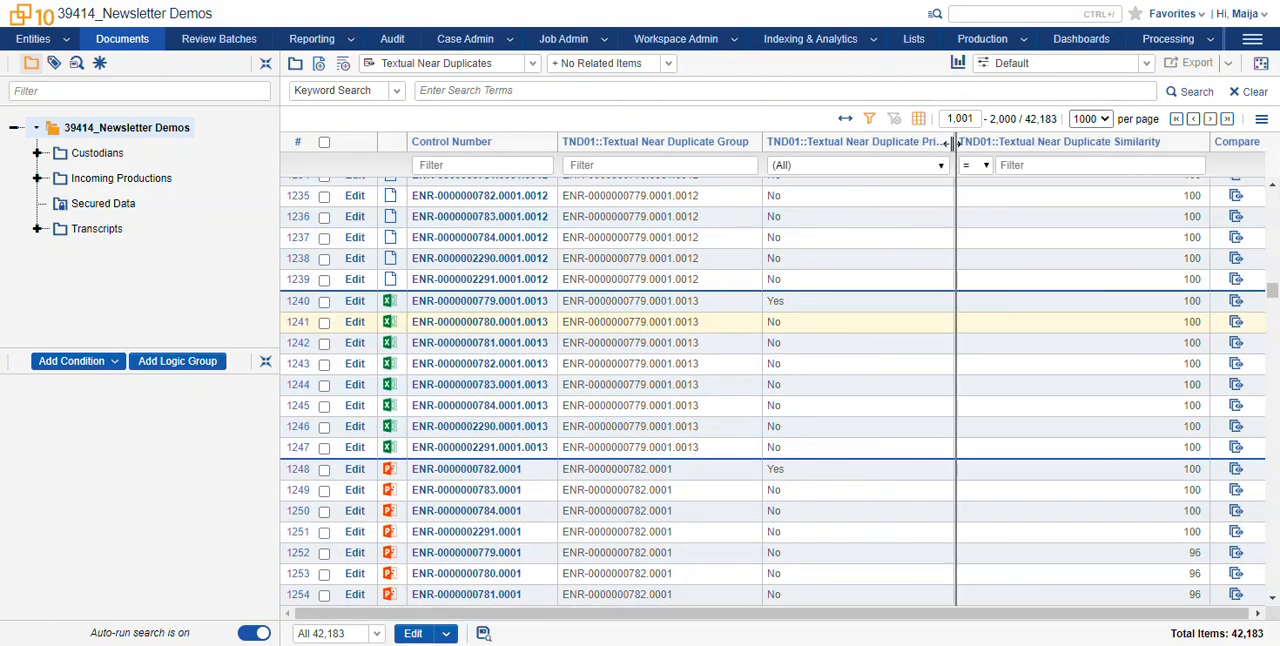
Widen the Principal column and move down to the ENR-0000000782.0001 near-duplicate group
left_click_drag(956, 140, 1012, 140)
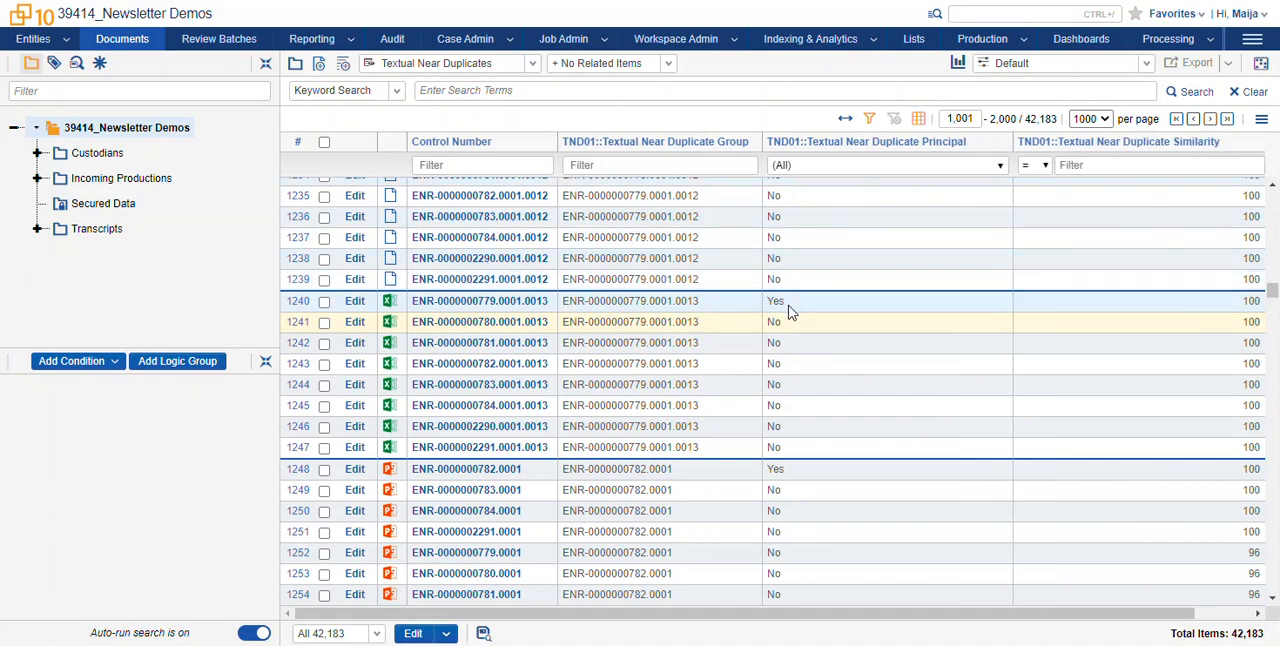
mouse_move(724, 304)
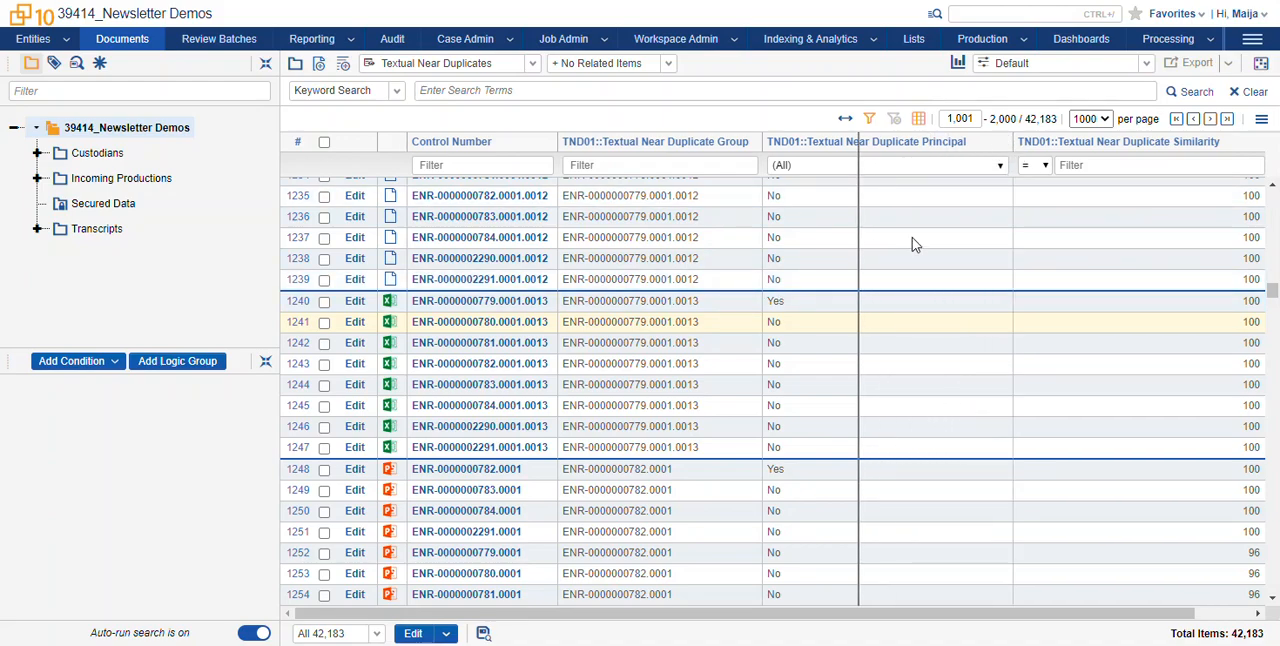
scroll("down", 3)
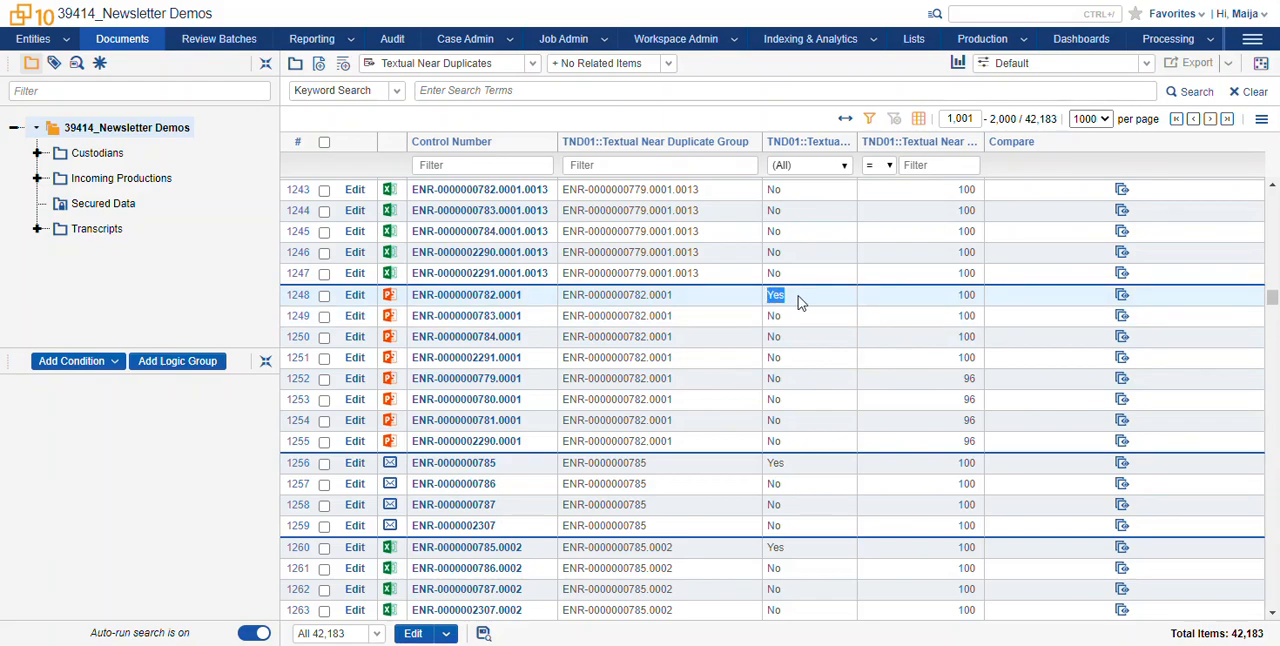
mouse_move(978, 302)
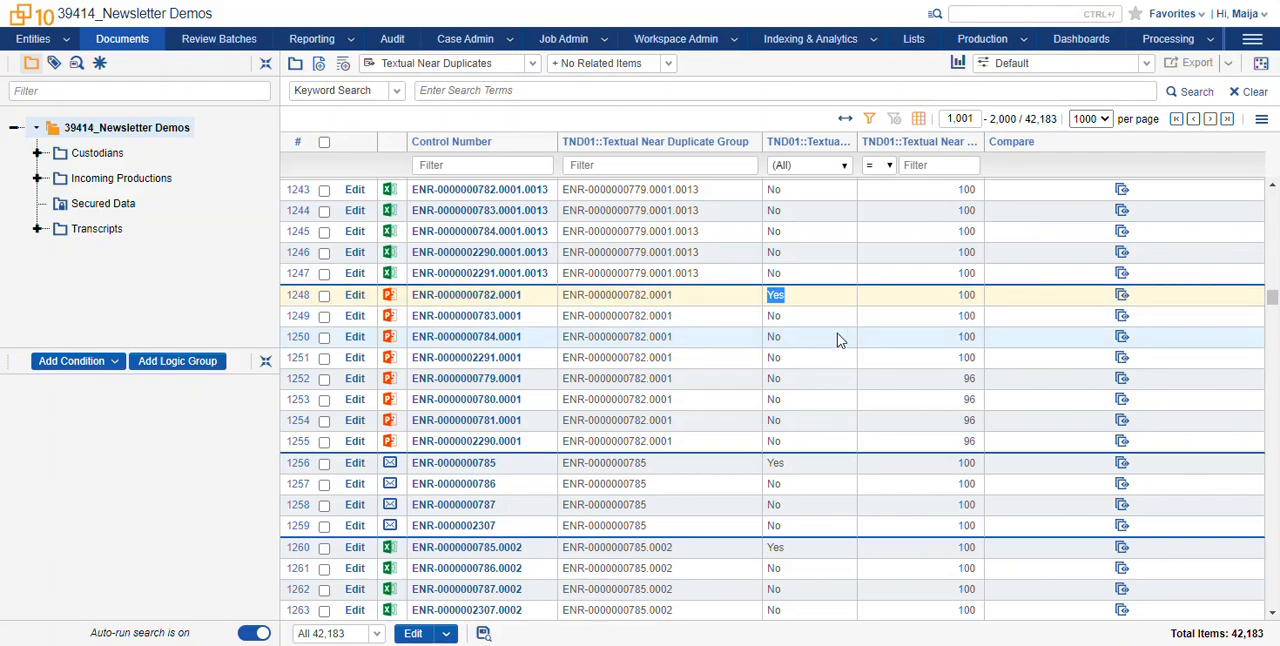
mouse_move(818, 308)
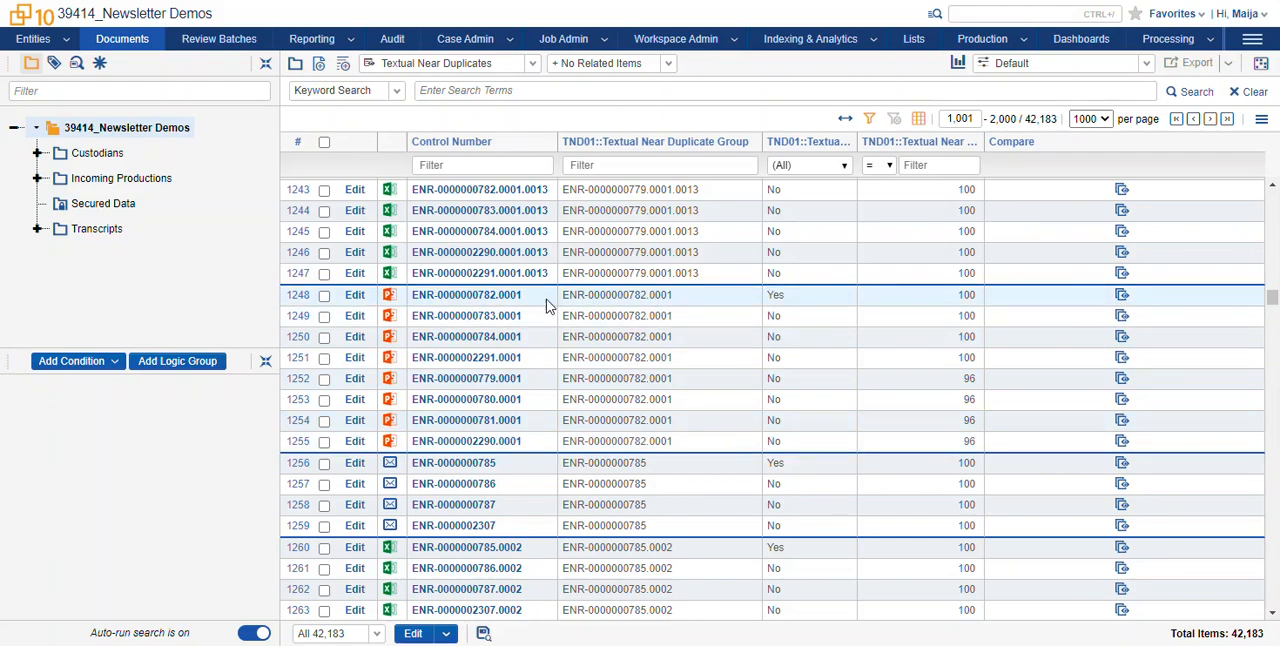
left_click(466, 294)
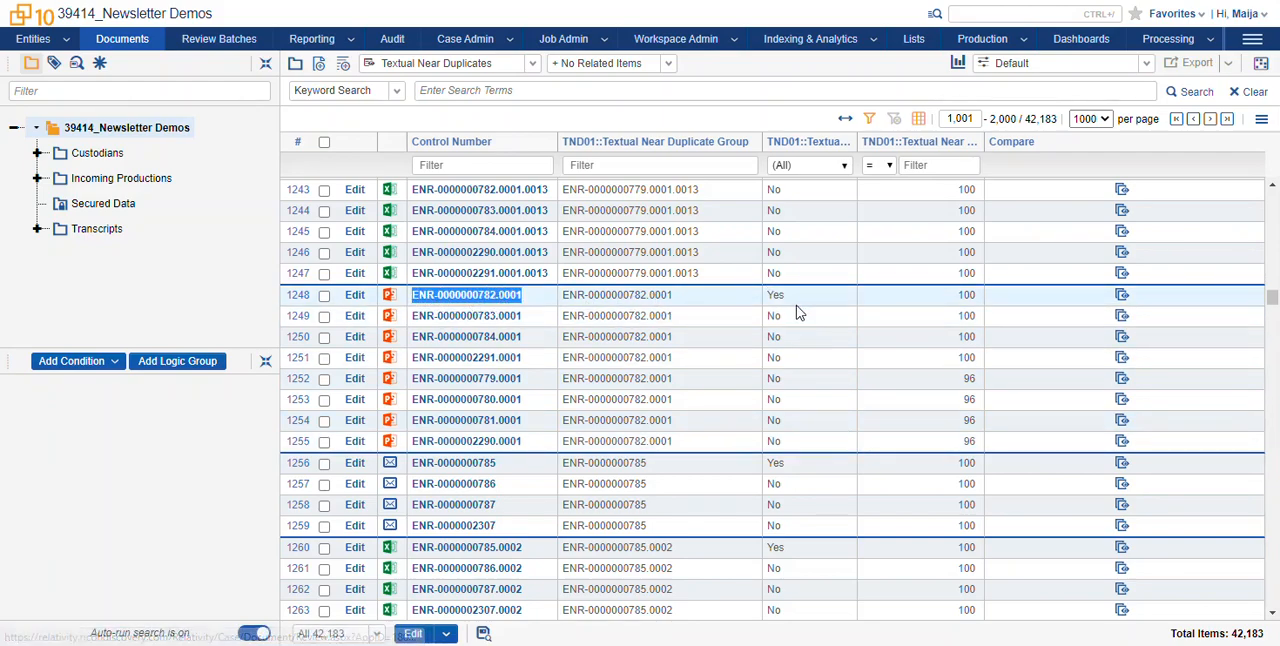
mouse_move(848, 440)
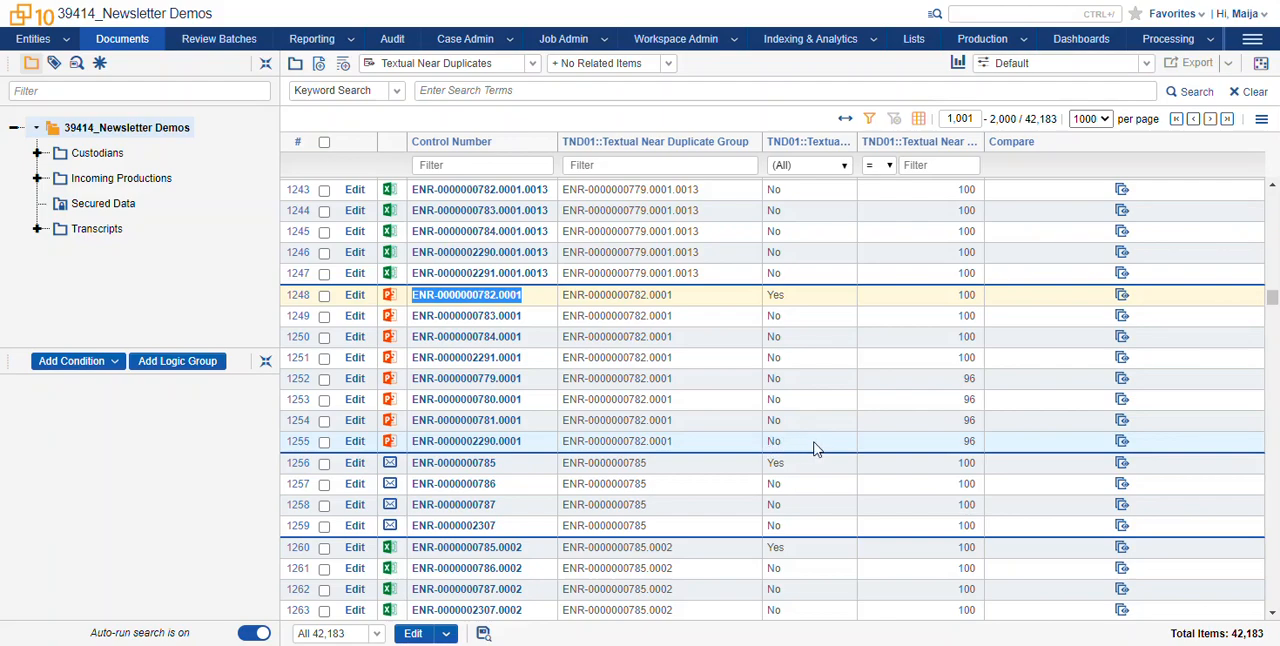
mouse_move(904, 448)
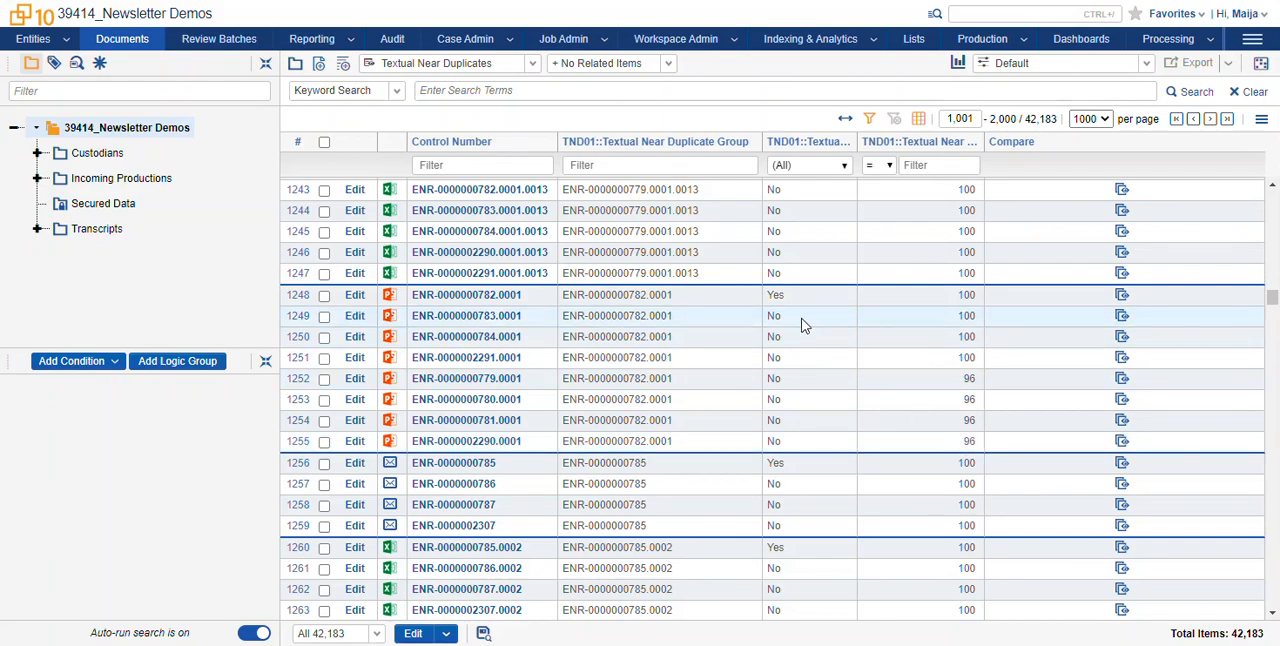
mouse_move(736, 358)
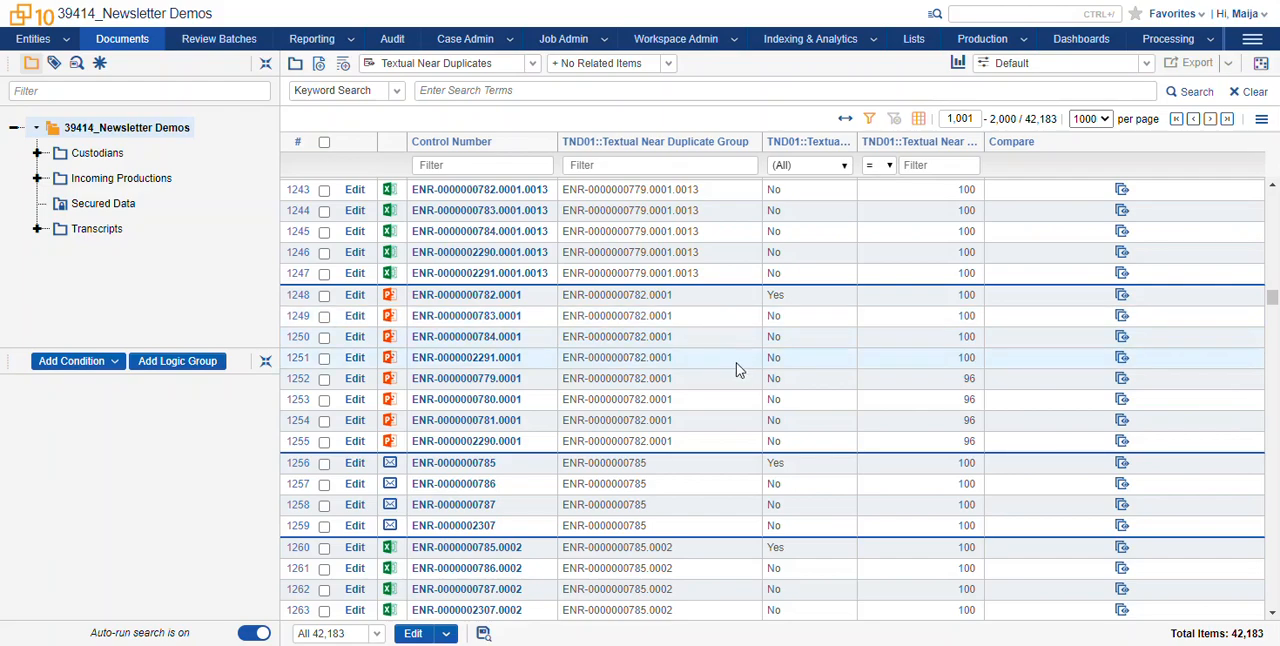
mouse_move(724, 336)
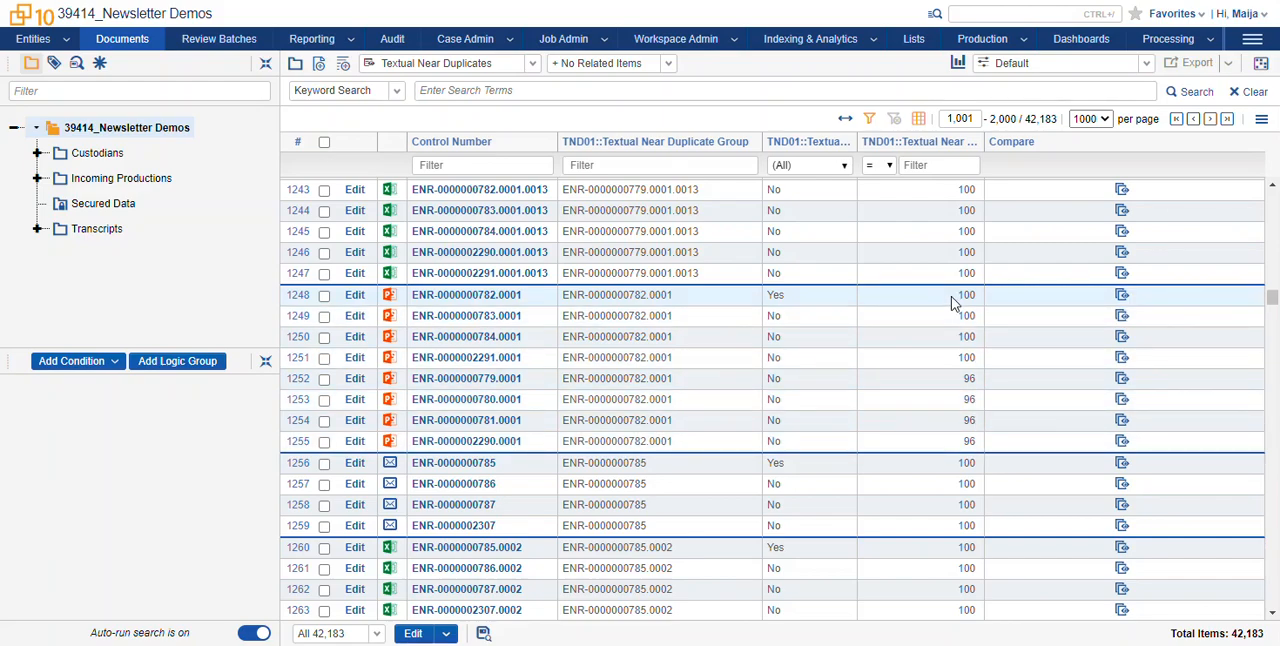
mouse_move(980, 304)
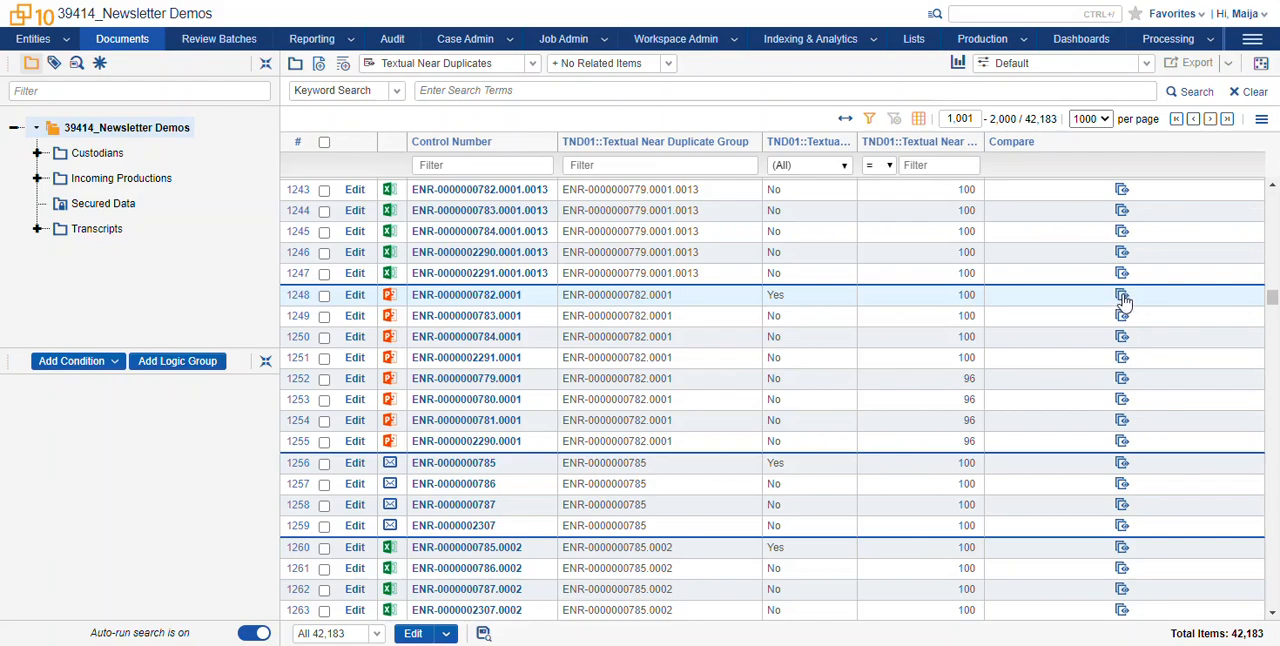
mouse_move(1122, 296)
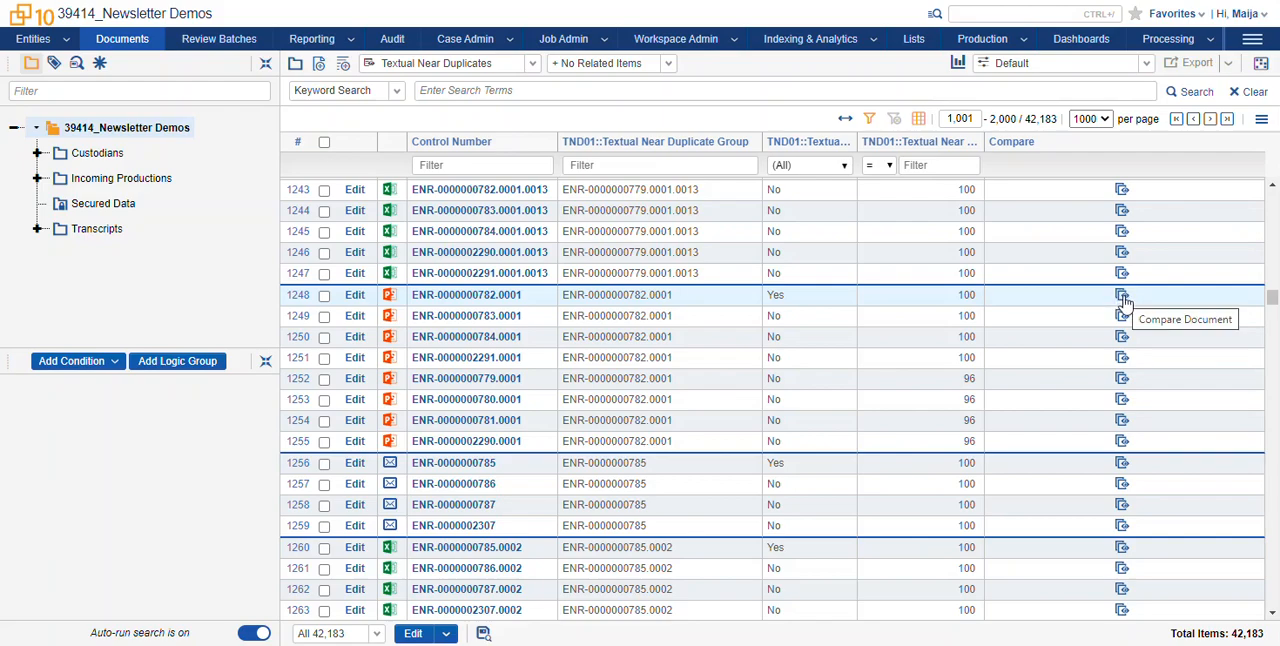
mouse_move(536, 304)
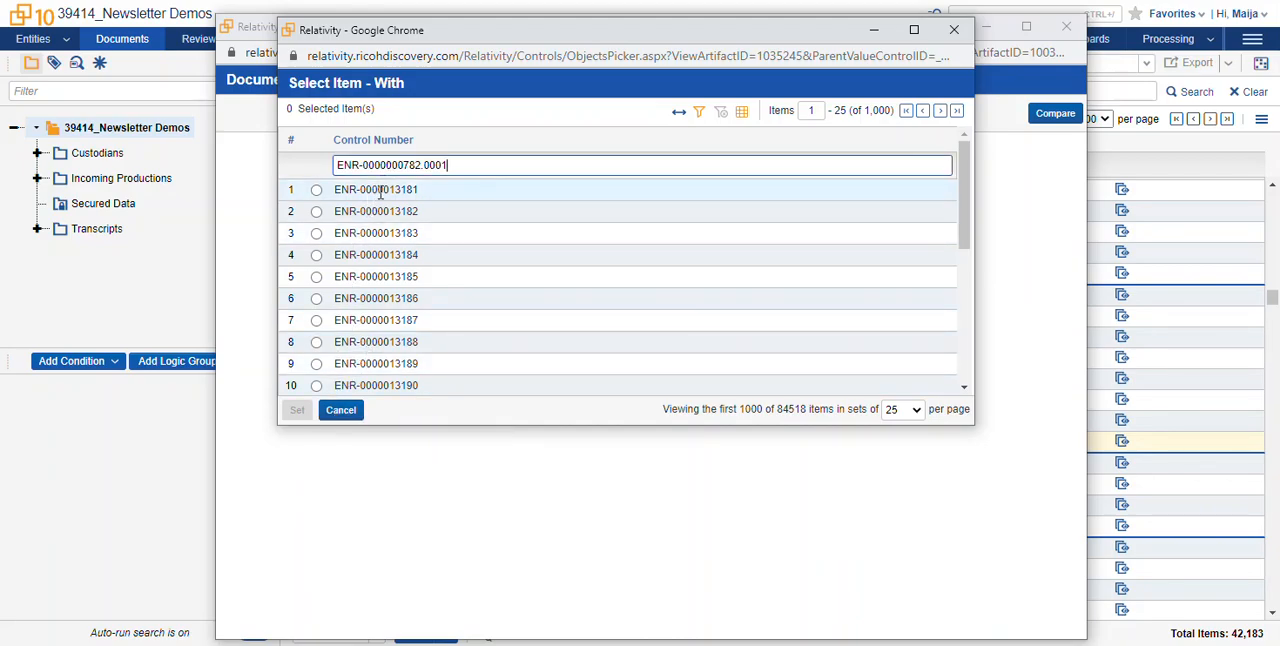
Run the comparison of ENR-0000002290.0001 against ENR-0000000782.0001, review the highlighted changes, and close it
key("enter")
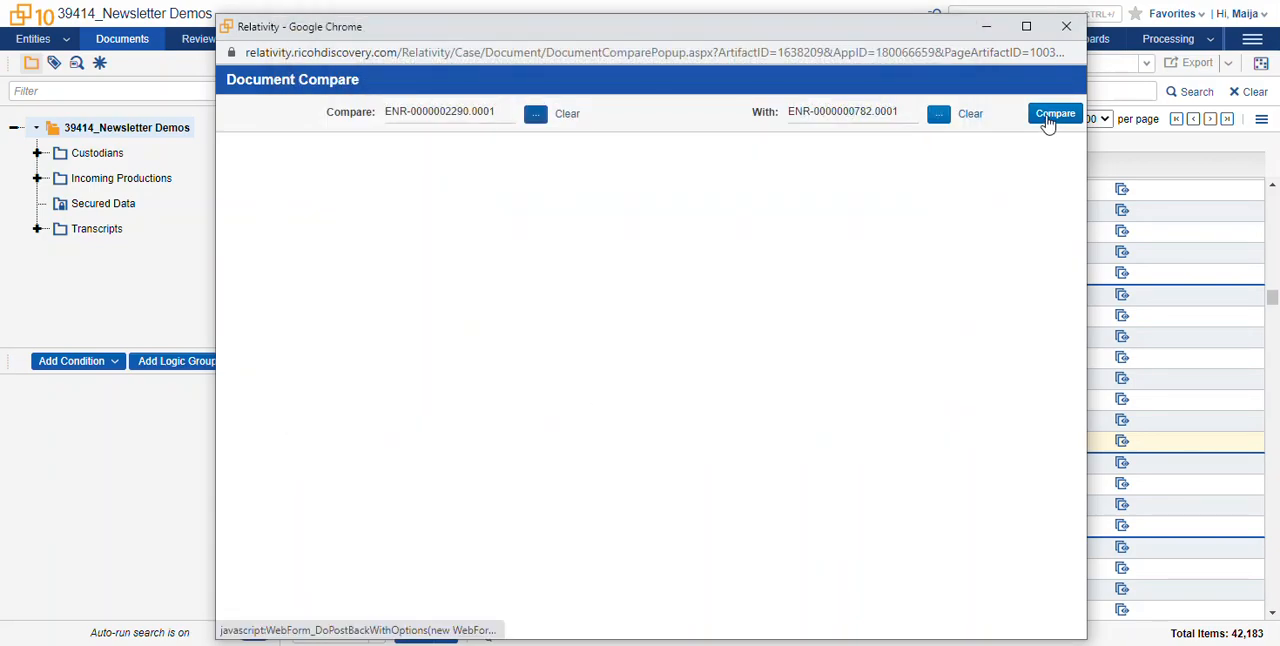
left_click(1056, 112)
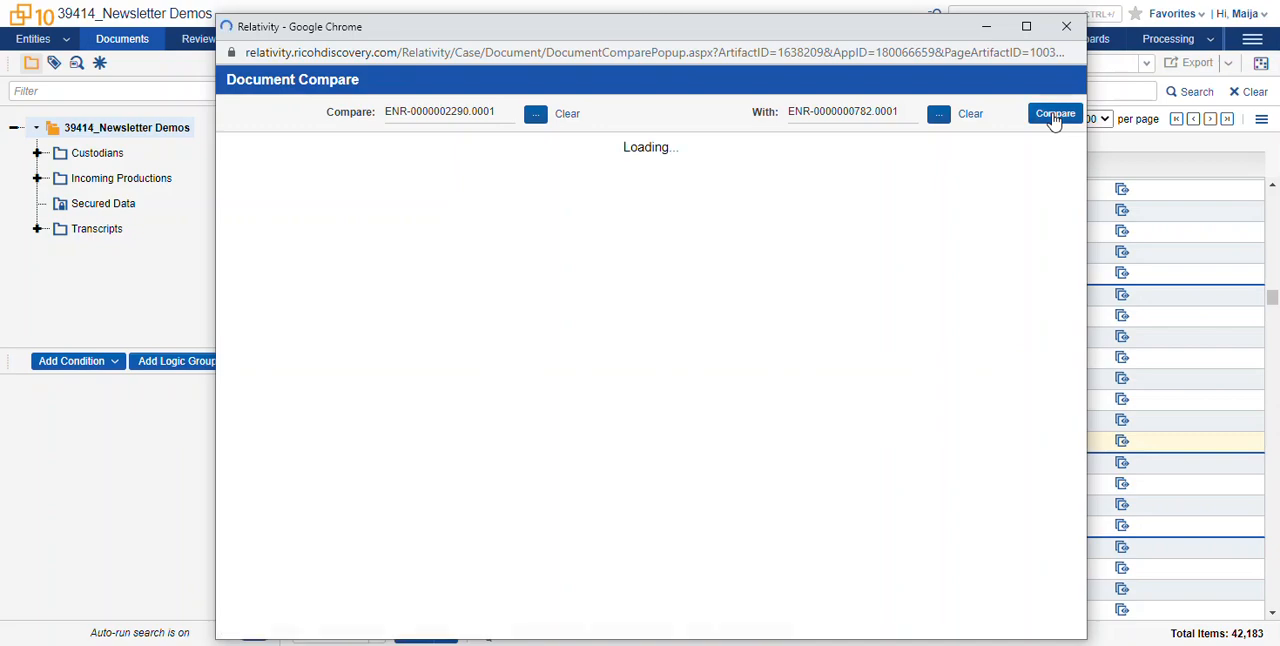
left_click(1056, 112)
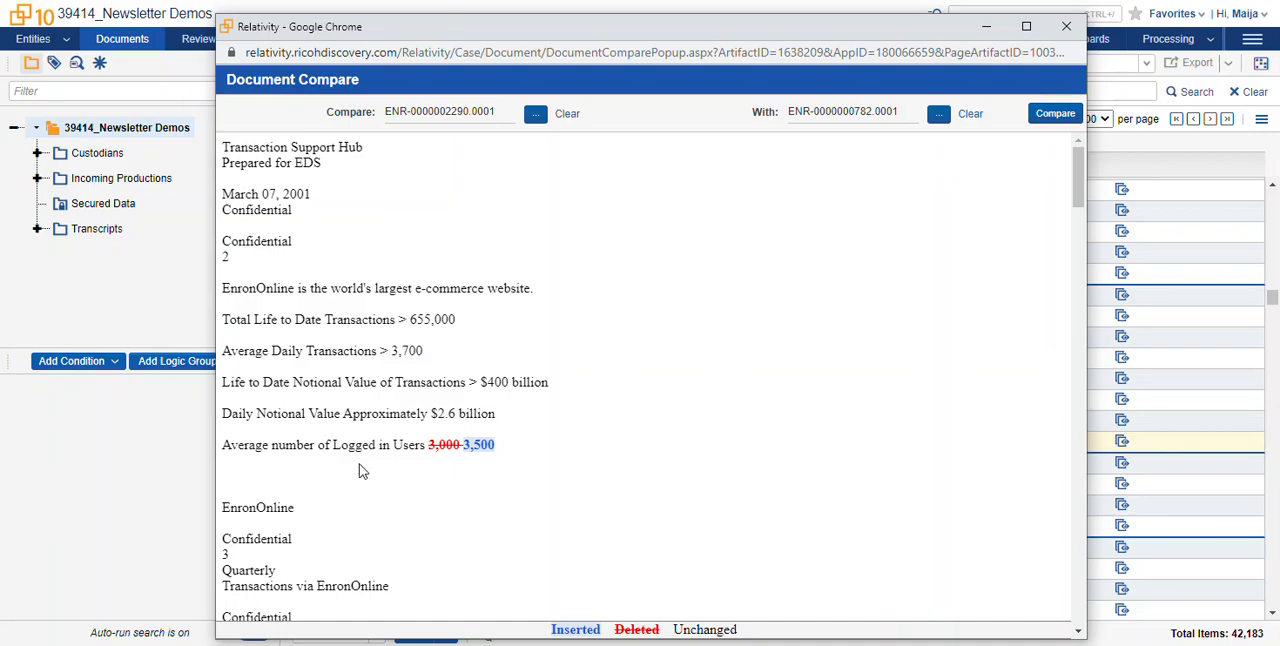
scroll("down", 3)
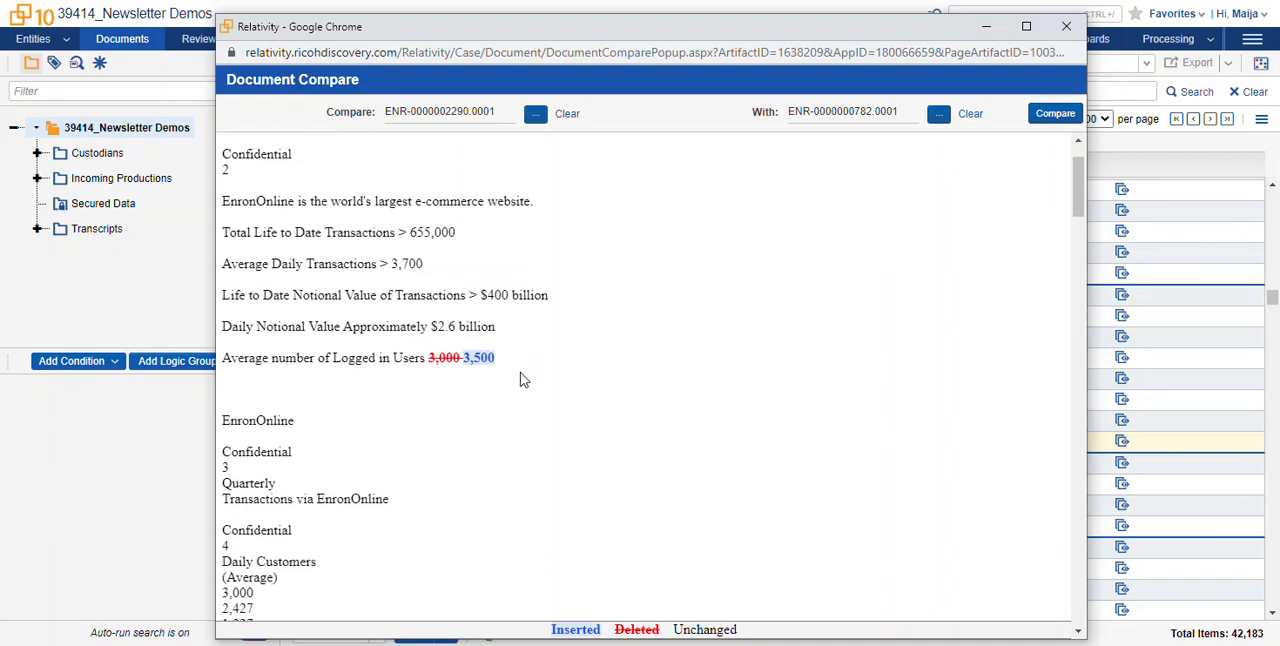
scroll("down", 3)
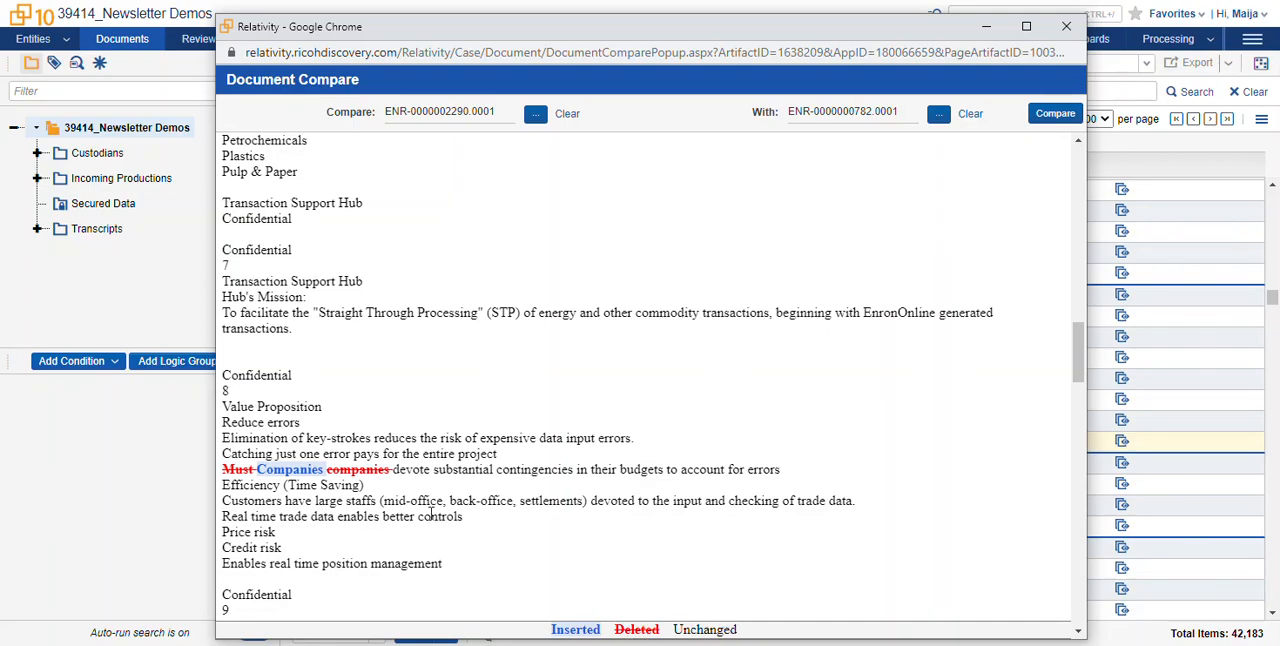
scroll("down", 3)
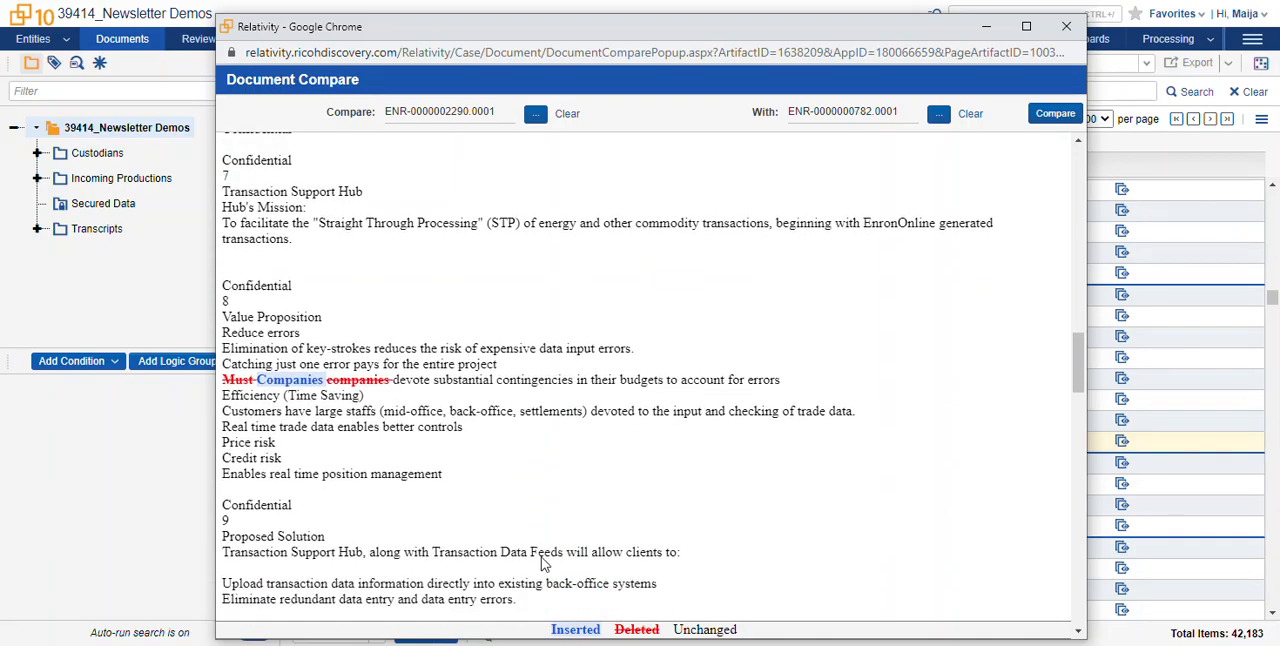
scroll("down", 3)
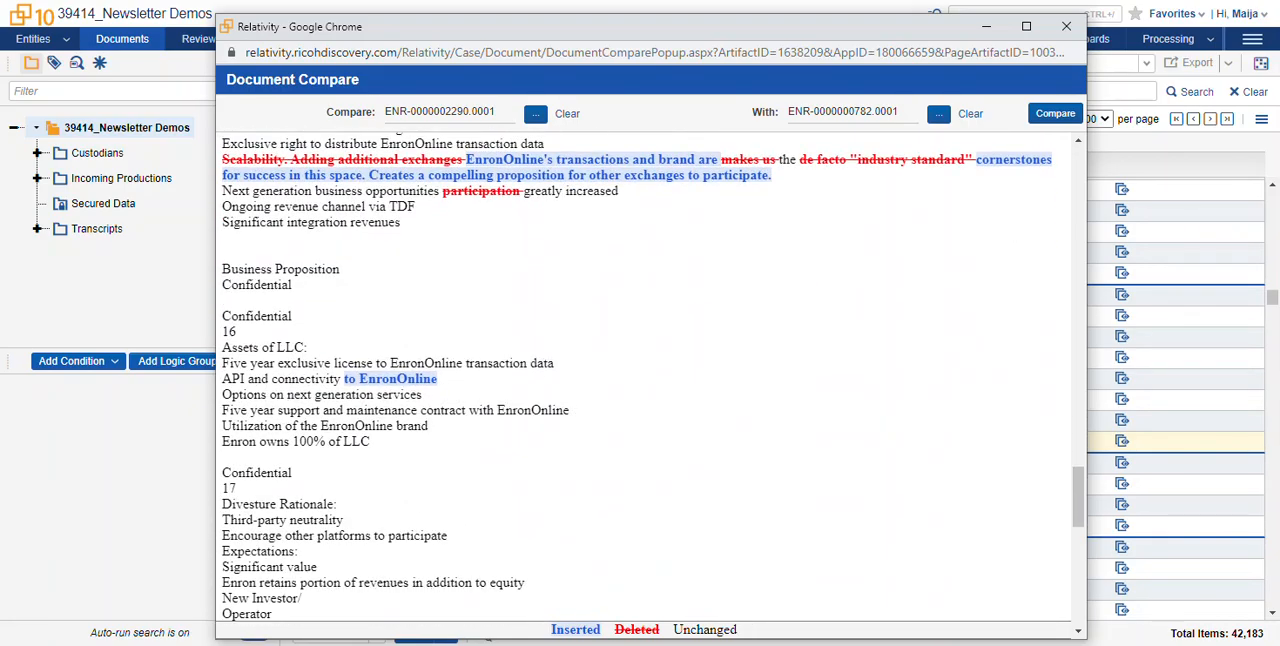
left_click(1064, 26)
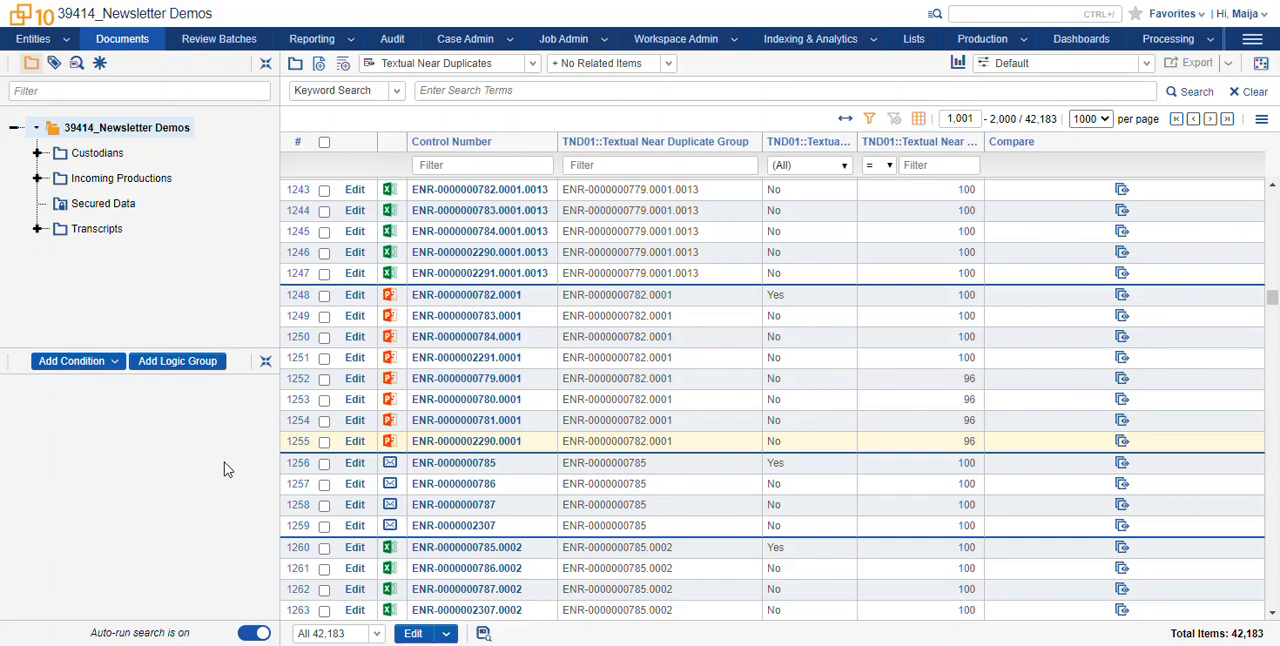
mouse_move(228, 456)
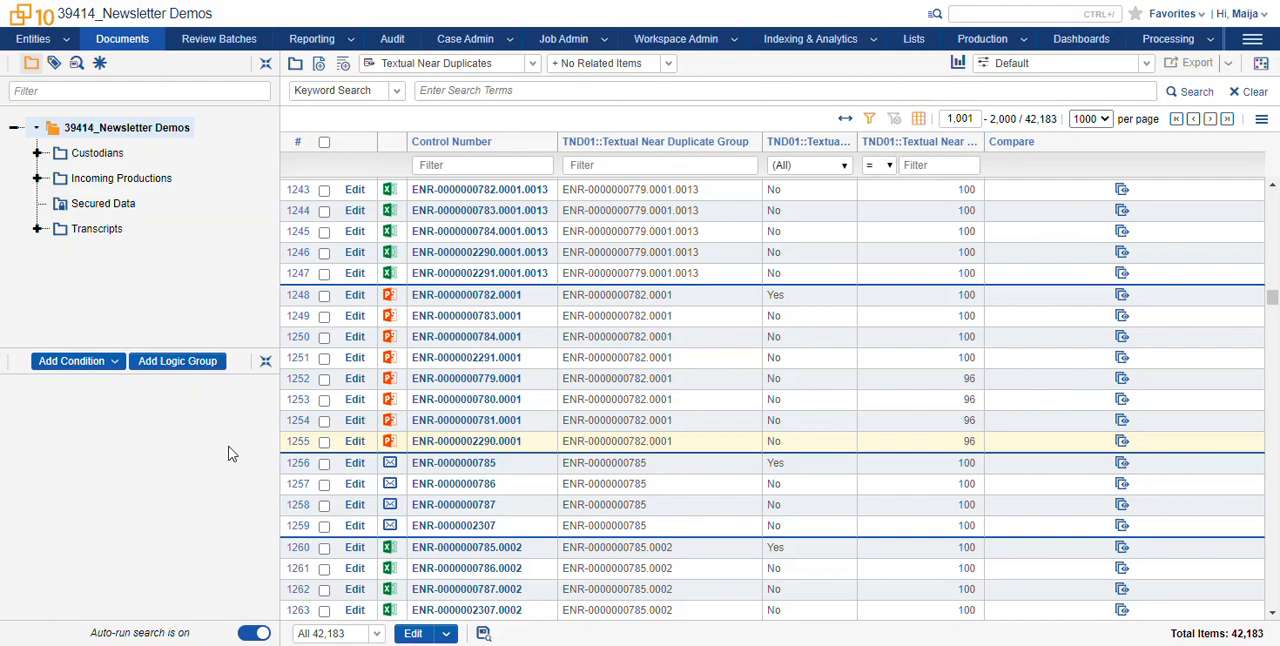
Switch the document list to Maija's View, a personal saved view of four documents
left_click(450, 64)
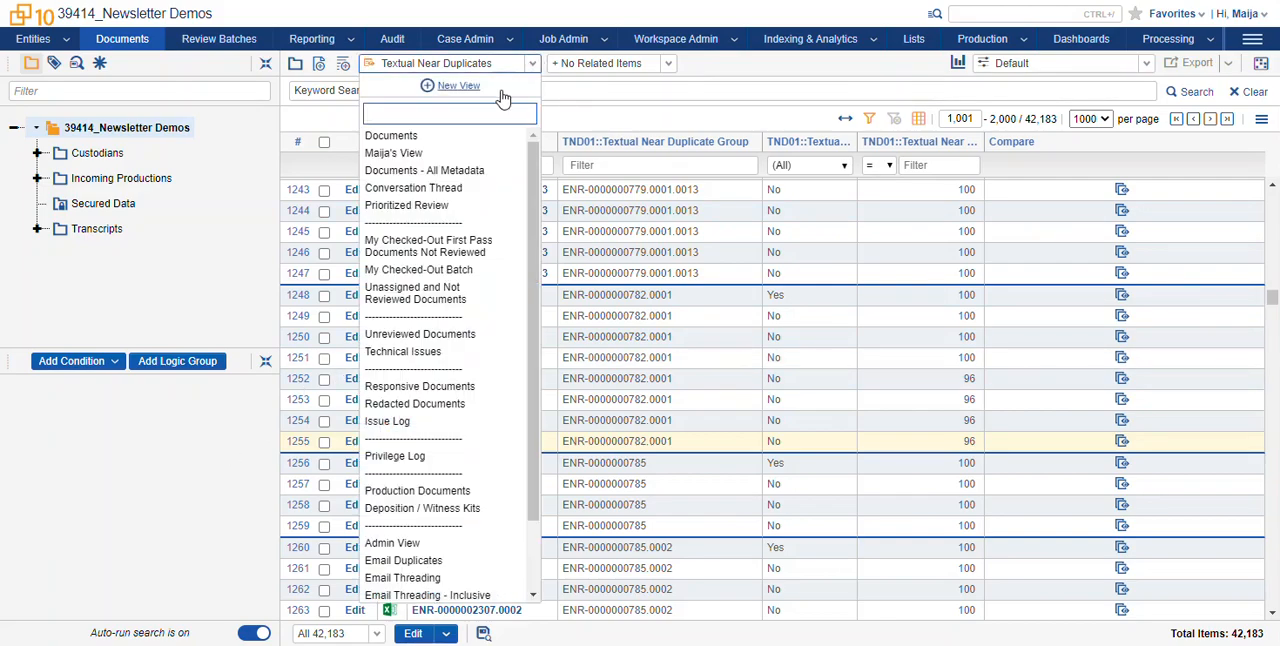
left_click(392, 152)
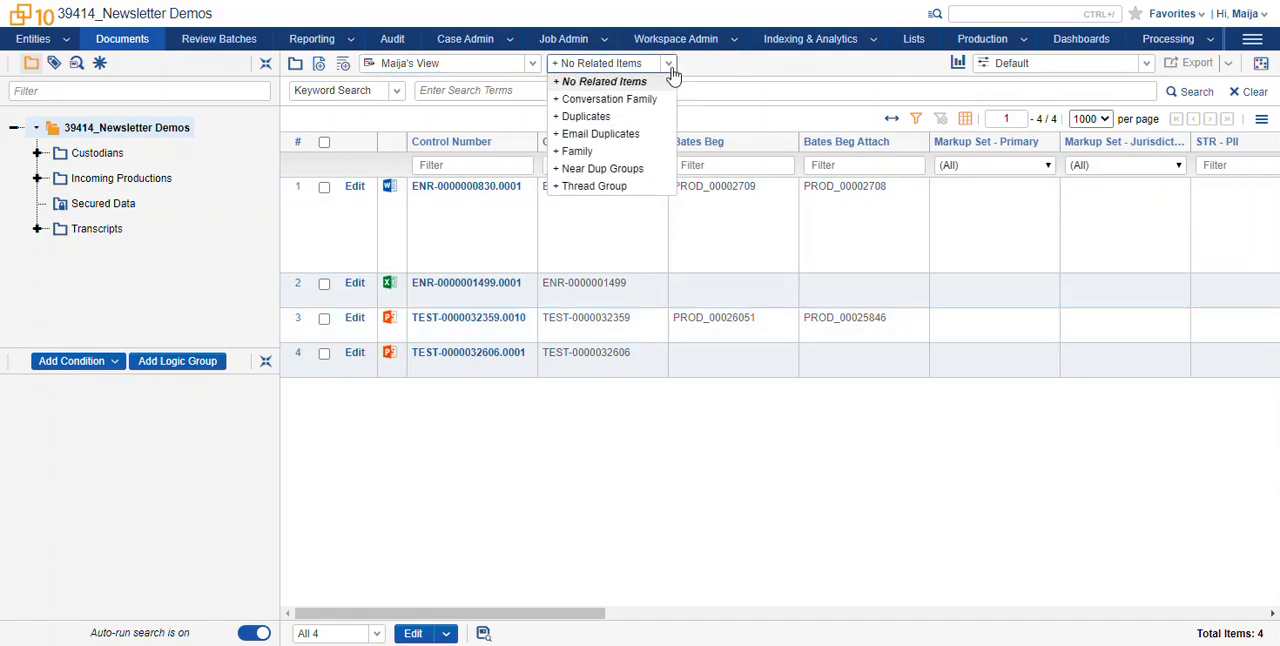
mouse_move(602, 168)
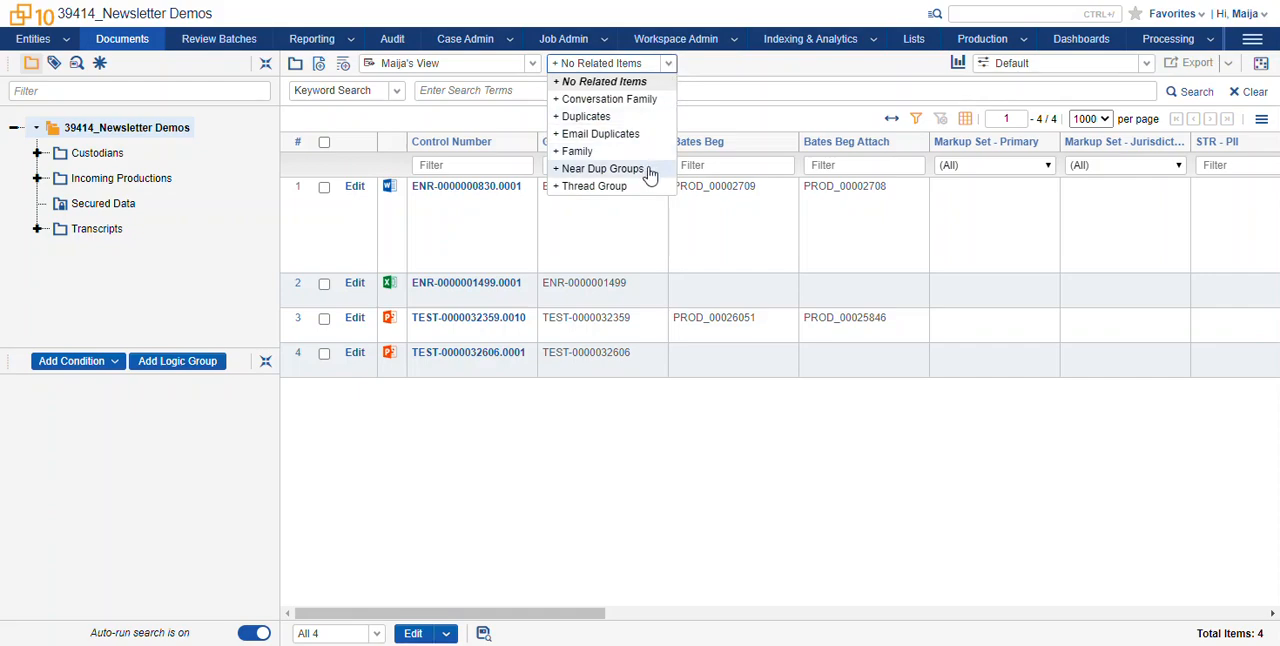
mouse_move(608, 184)
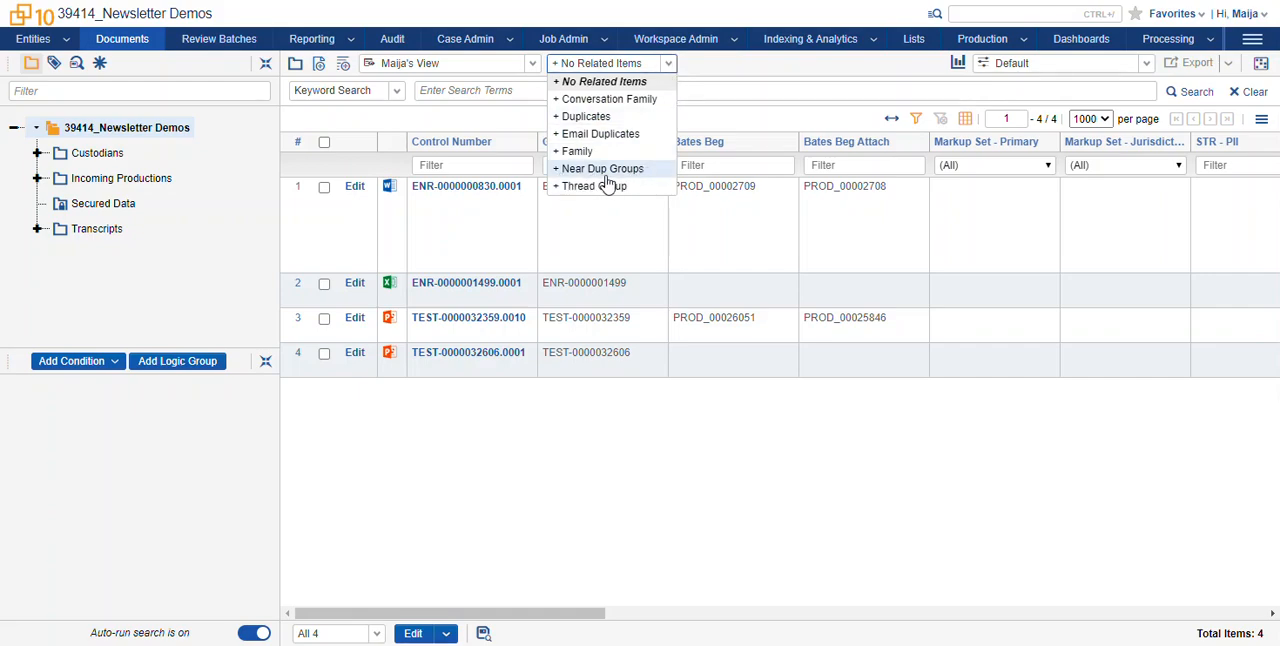
mouse_move(578, 152)
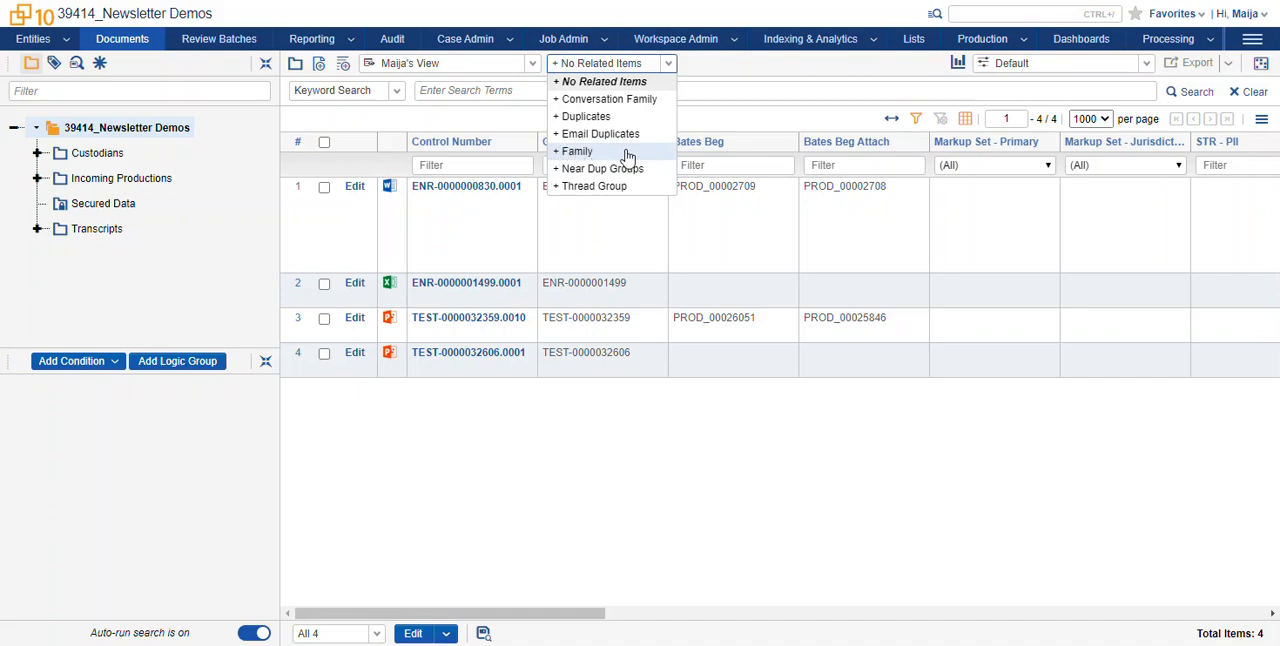
mouse_move(620, 158)
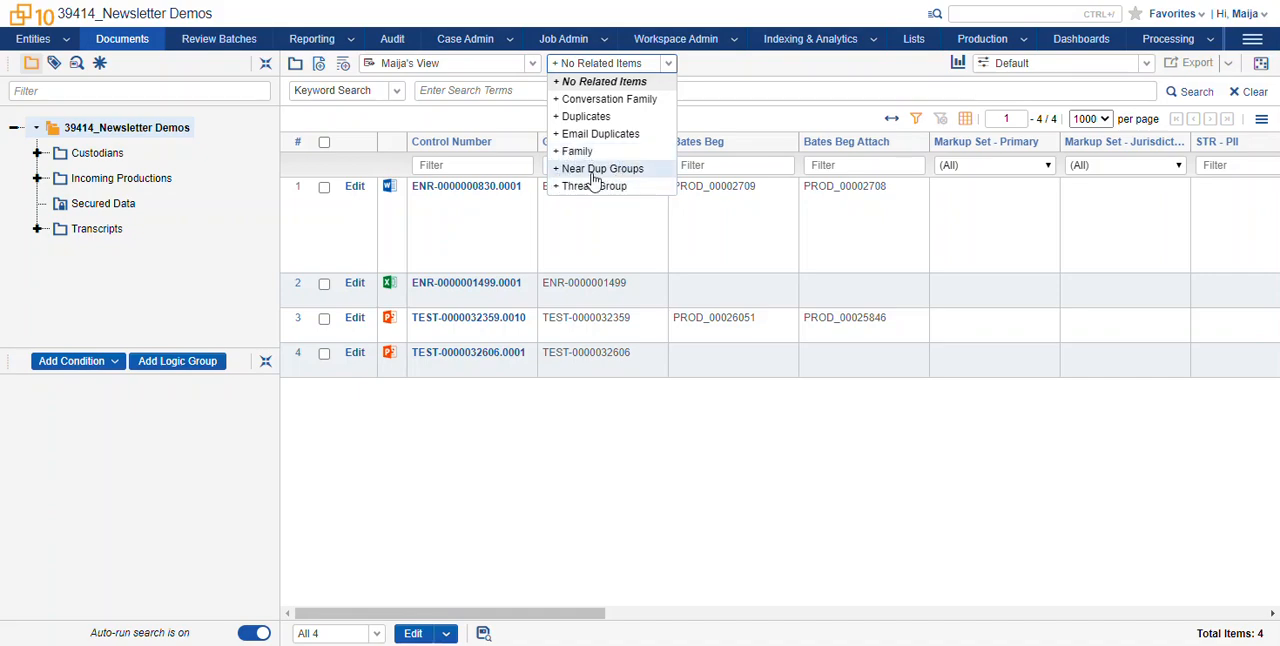
mouse_move(628, 182)
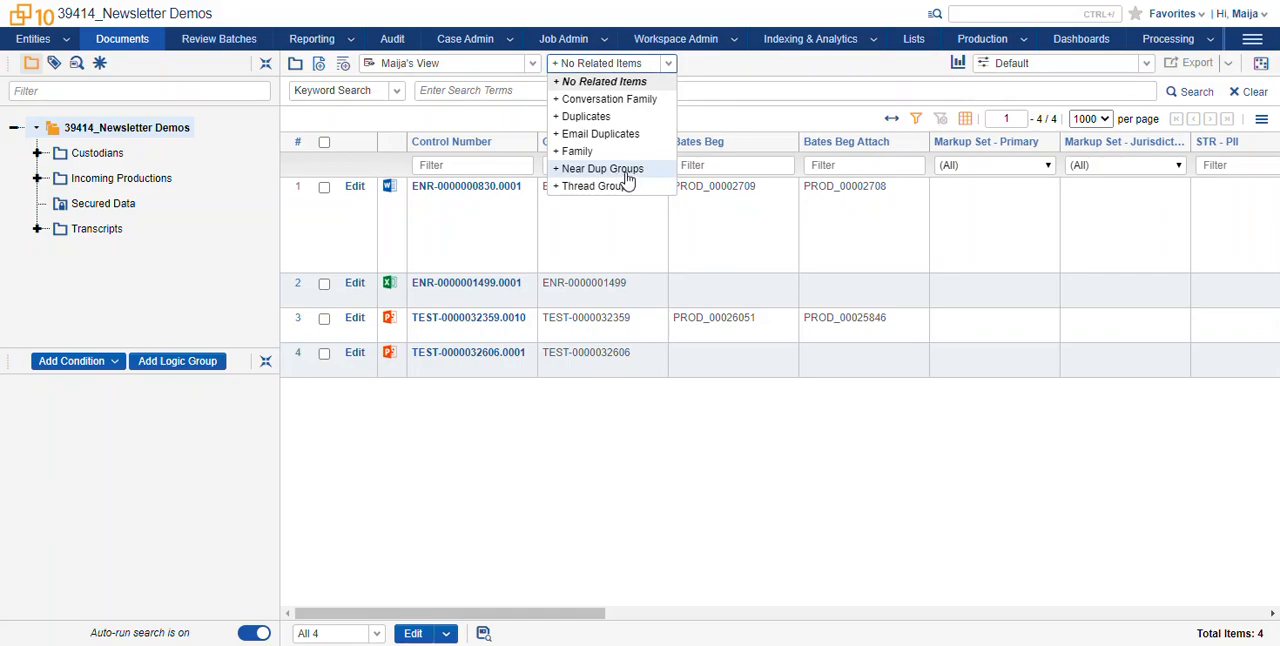
Apply Near Dup Groups as related items, expanding the list to 31 documents, and select the first control number
left_click(600, 168)
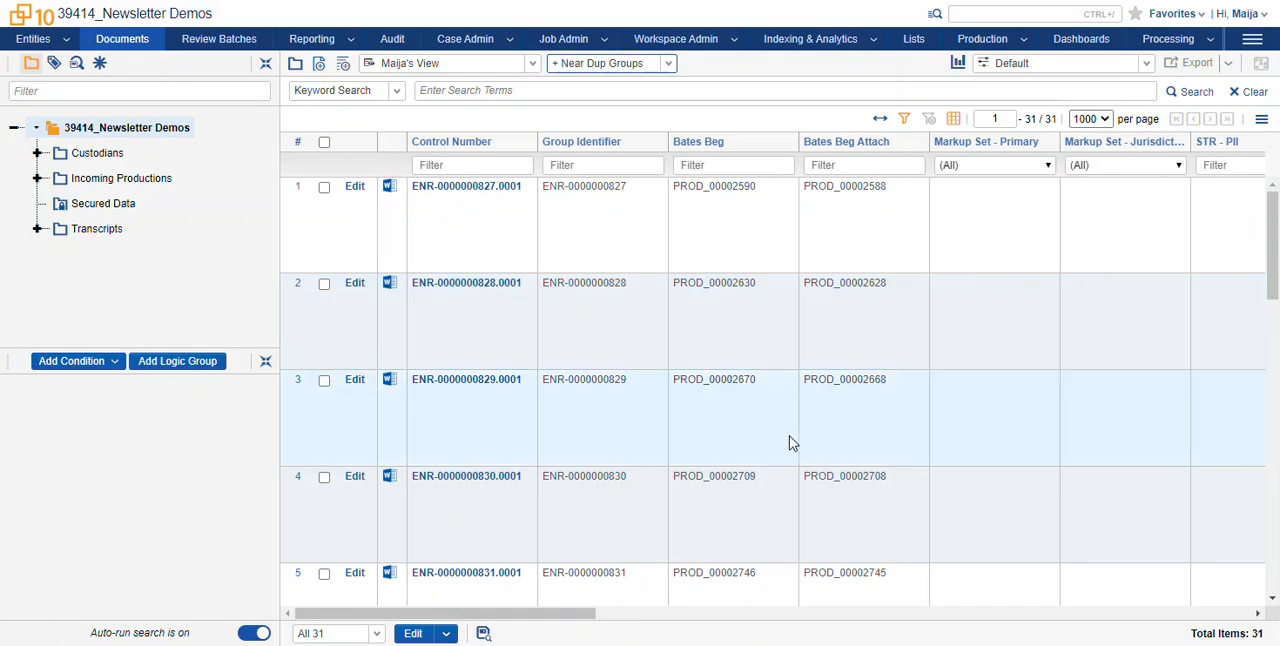
mouse_move(740, 408)
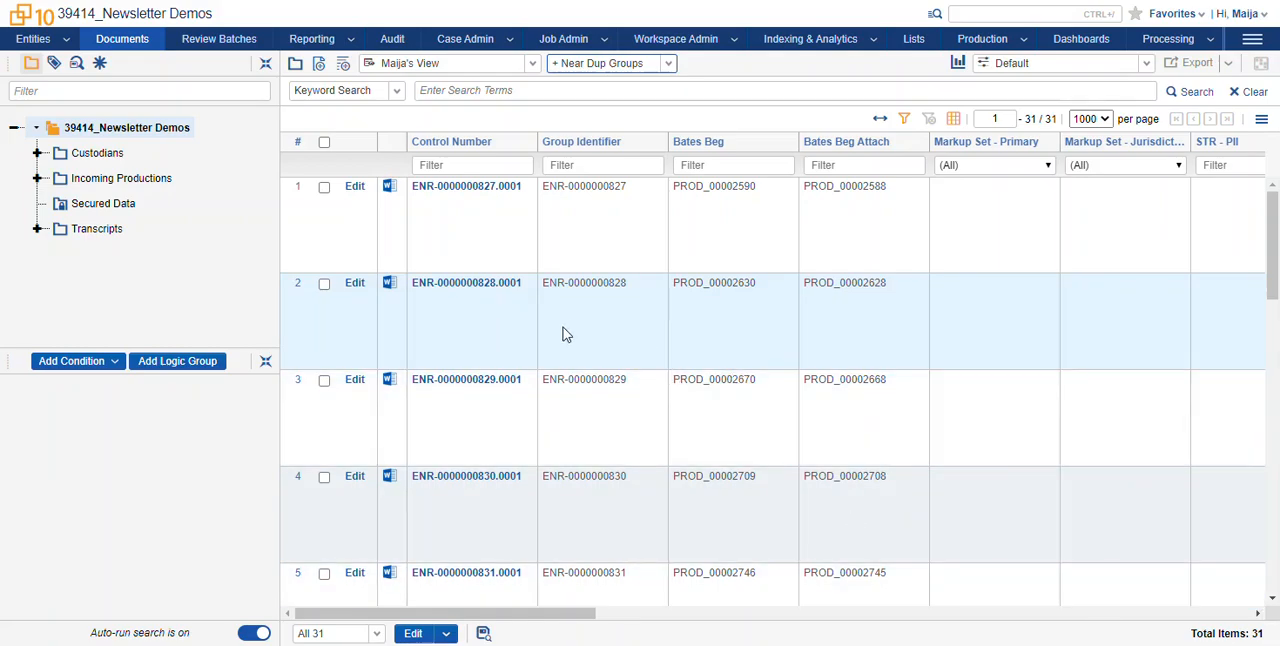
scroll("down", 3)
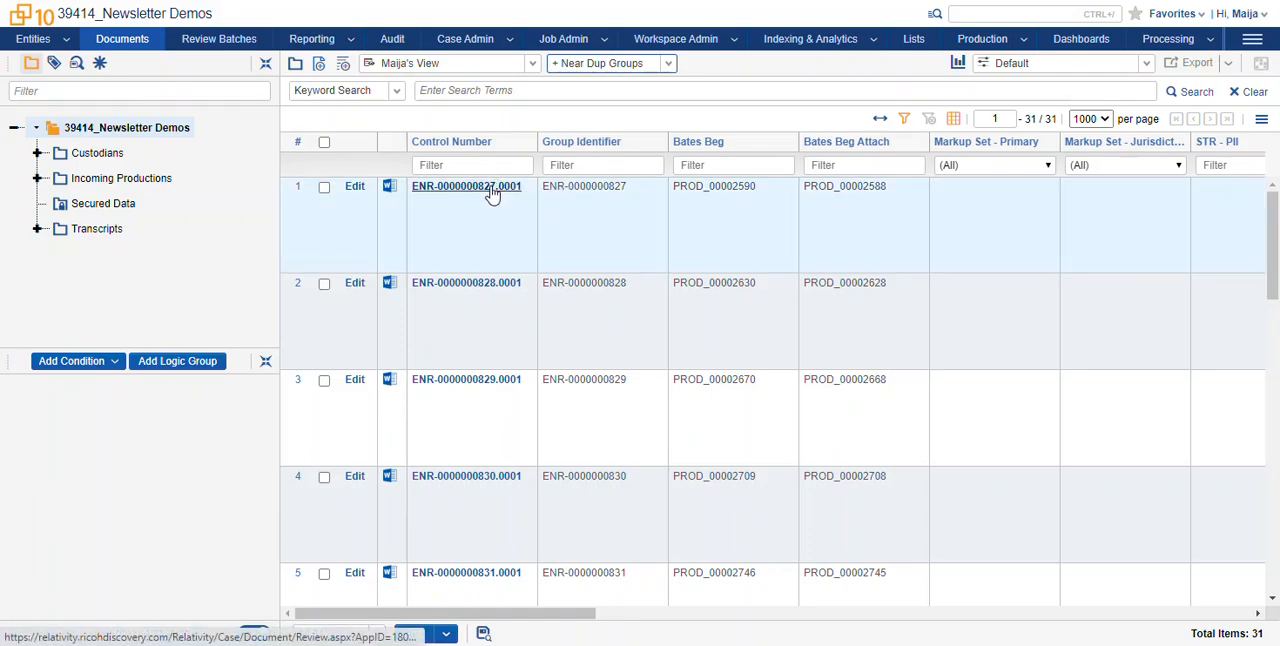
left_click(466, 186)
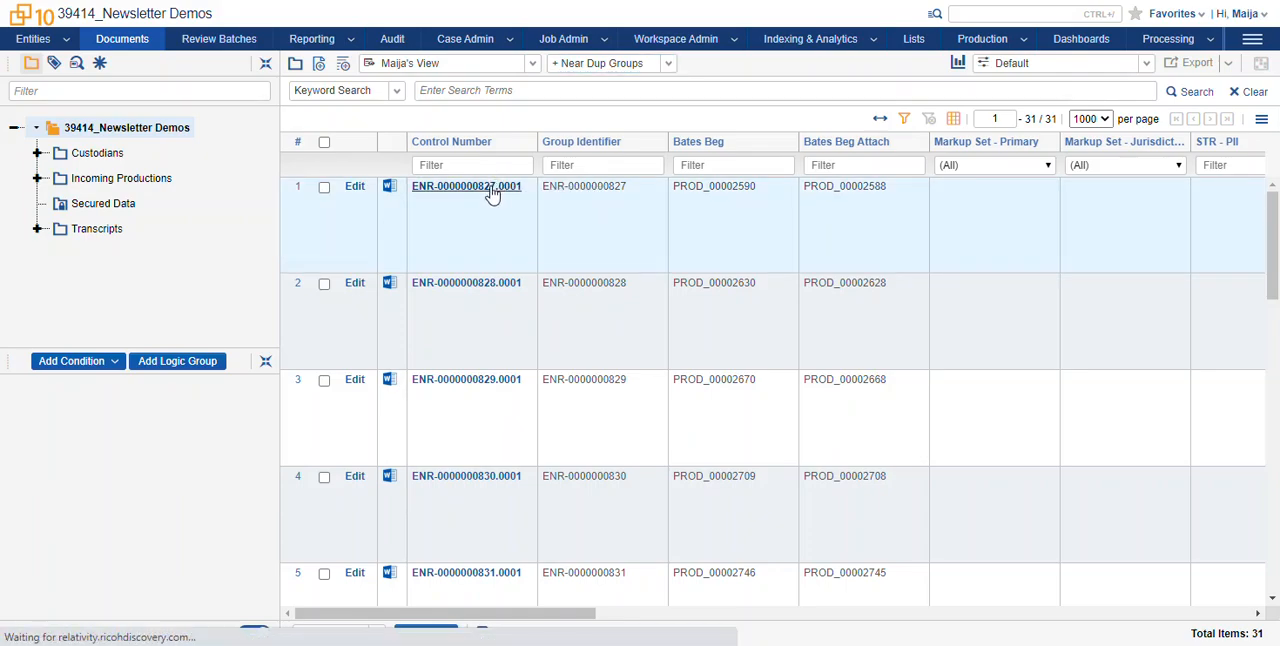
Review ENR-0000002306.0001 in the viewer with its eight-document near-duplicate group in the related items pane
left_click(466, 186)
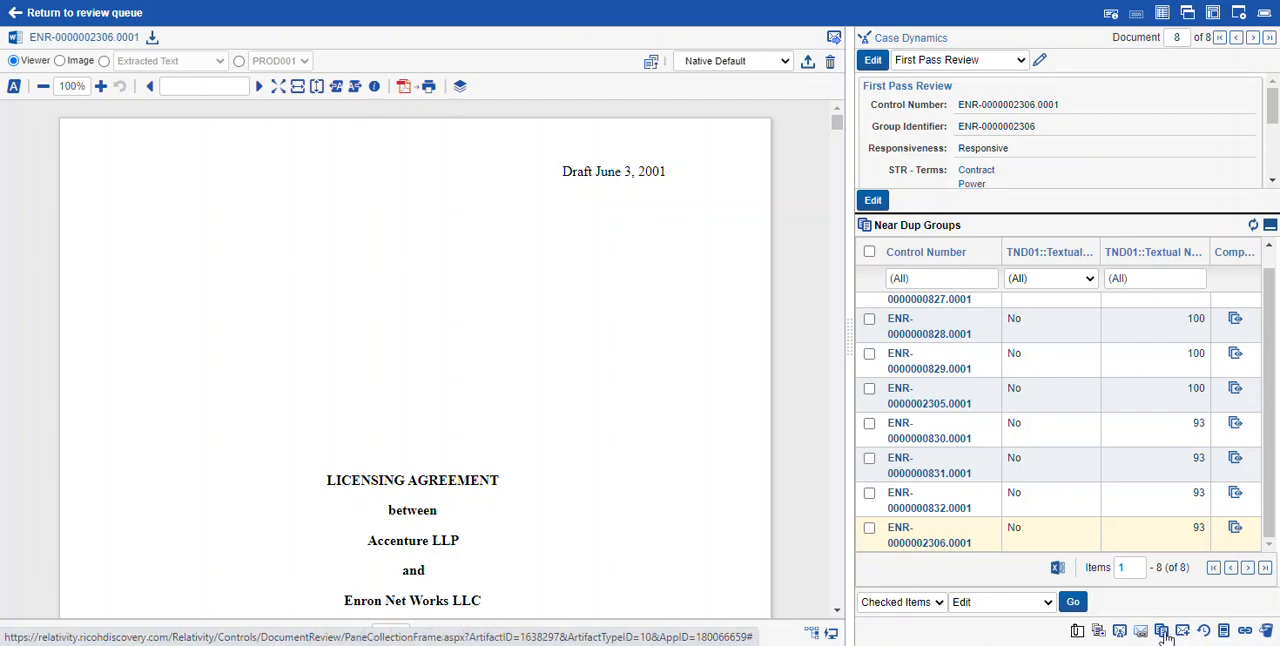
left_click(928, 536)
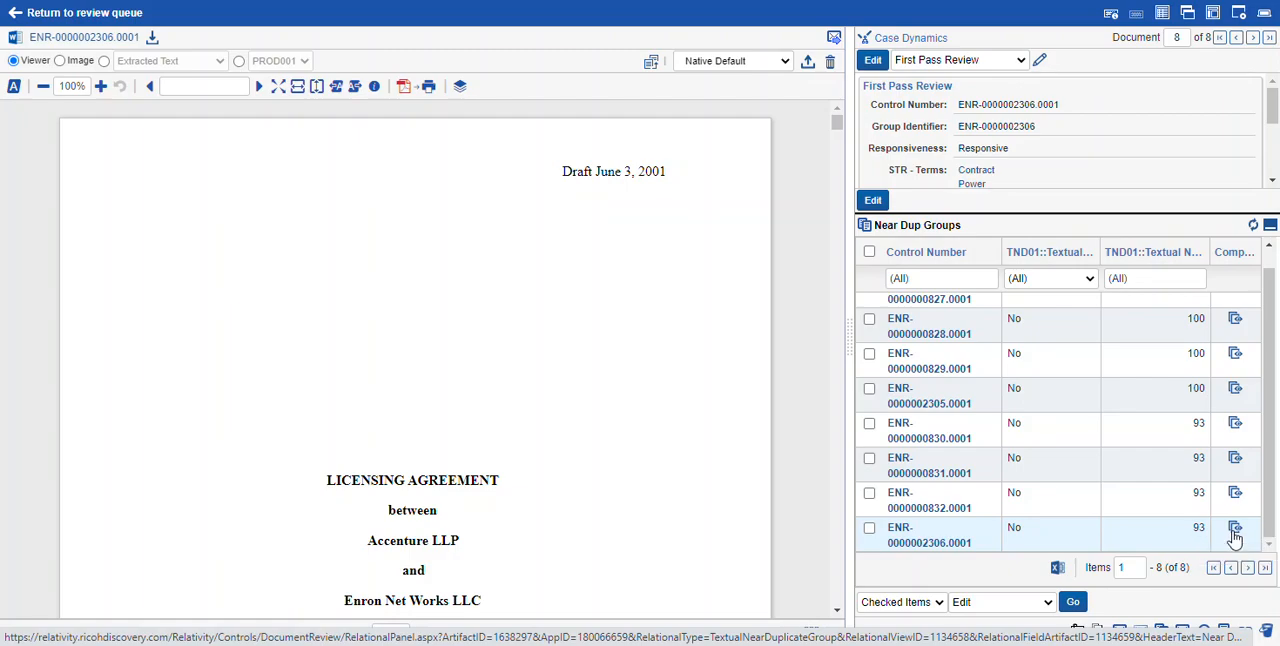
left_click(1236, 528)
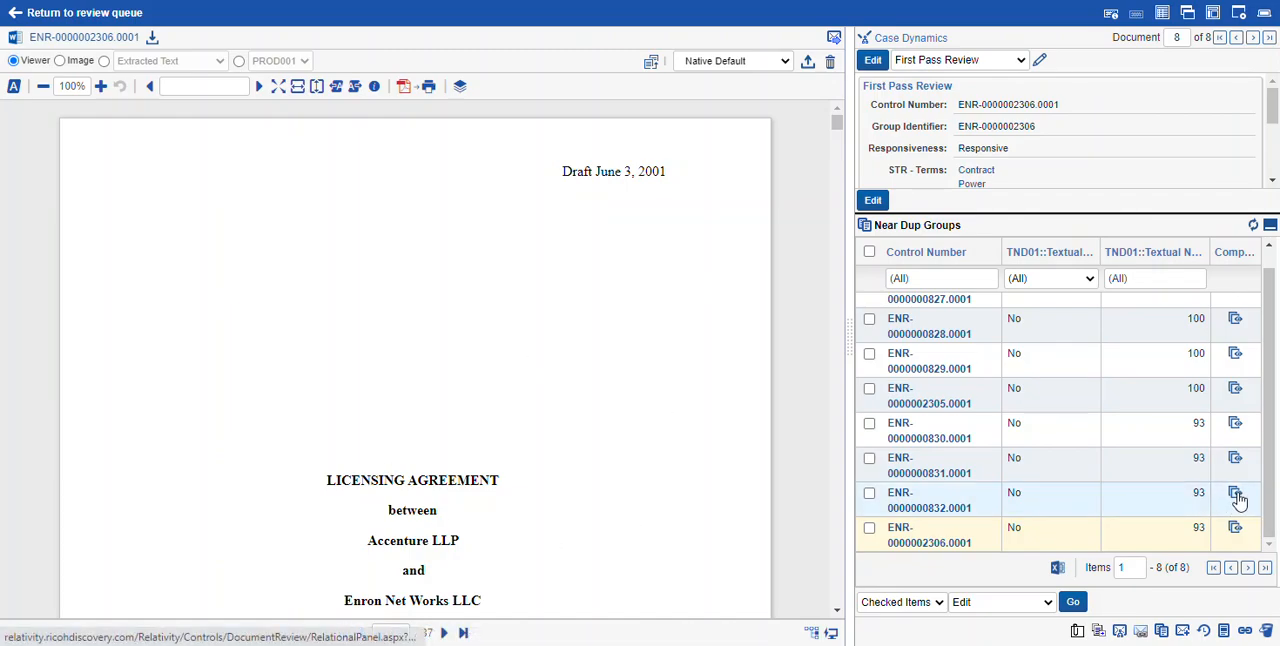
left_click(1236, 492)
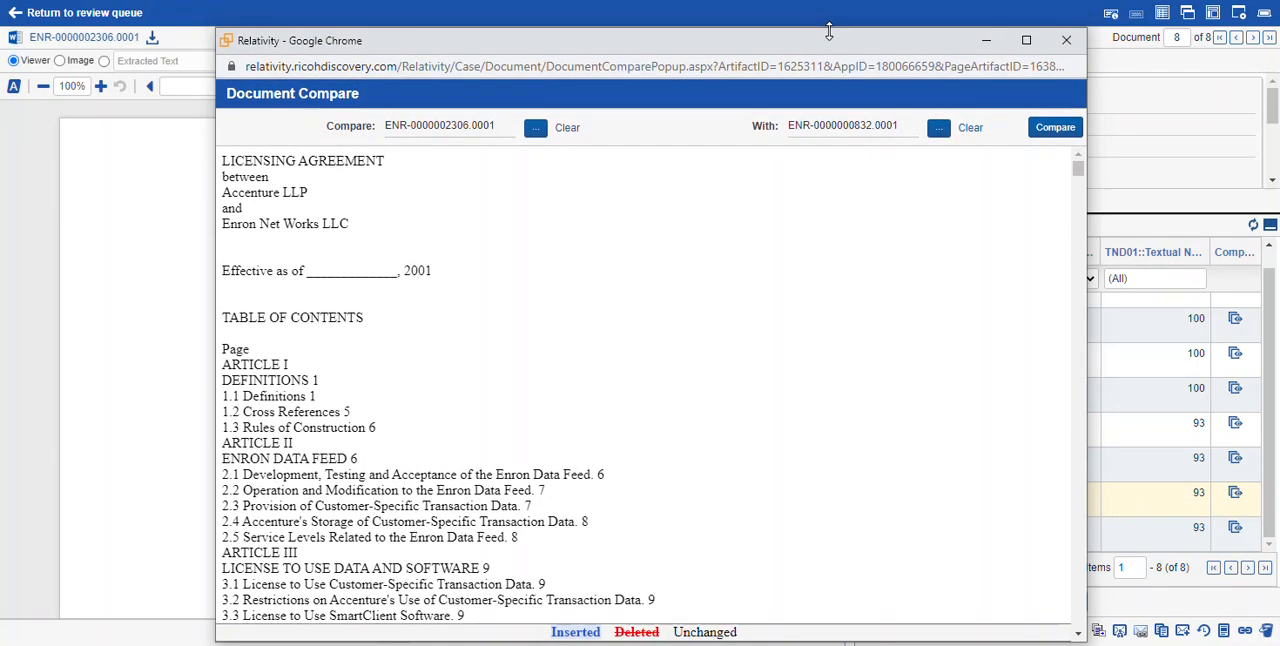
scroll("down", 3)
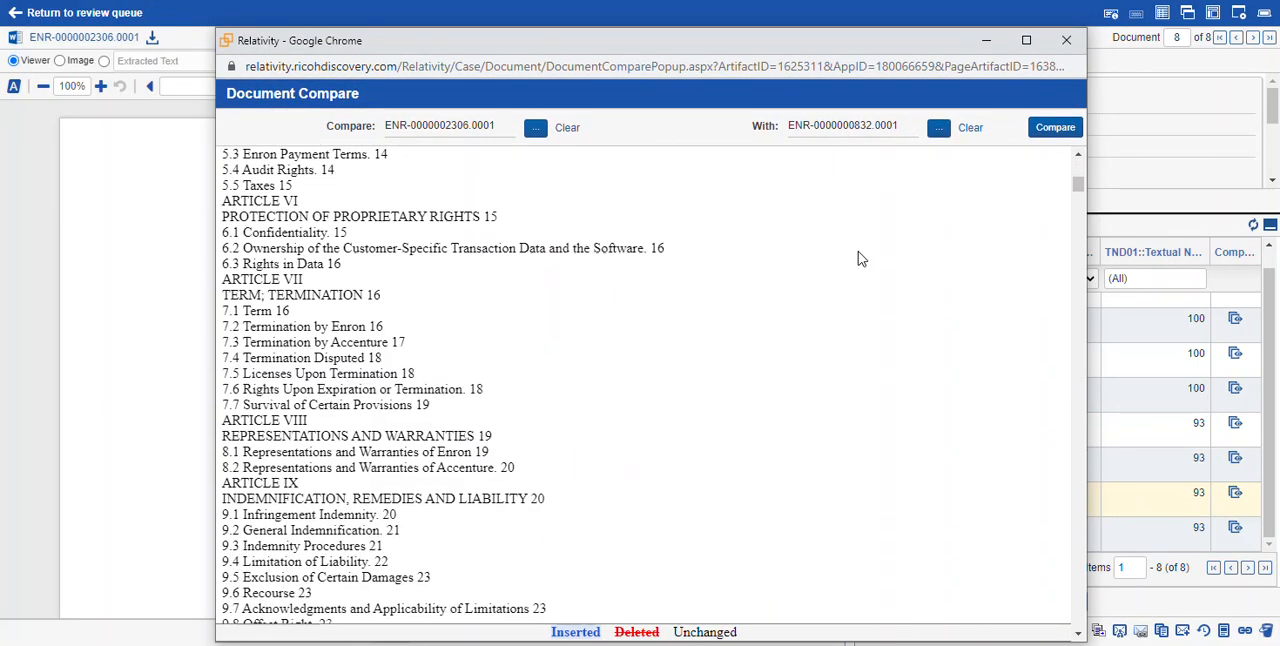
scroll("down", 3)
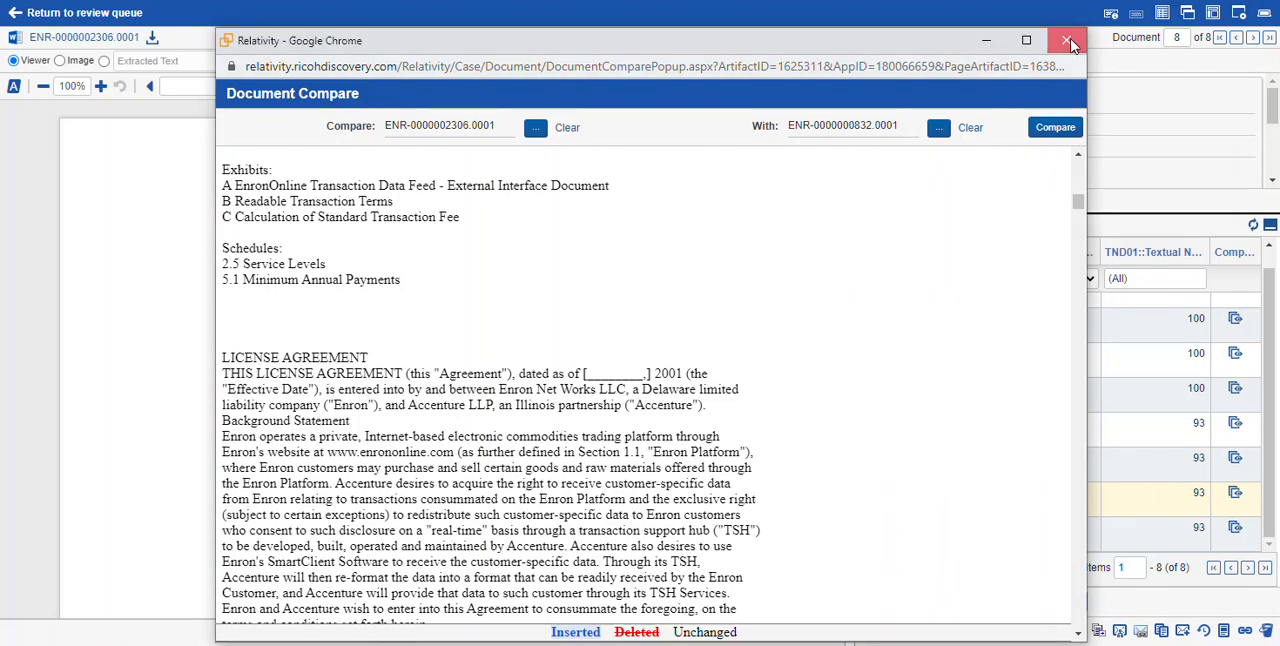
left_click(1068, 40)
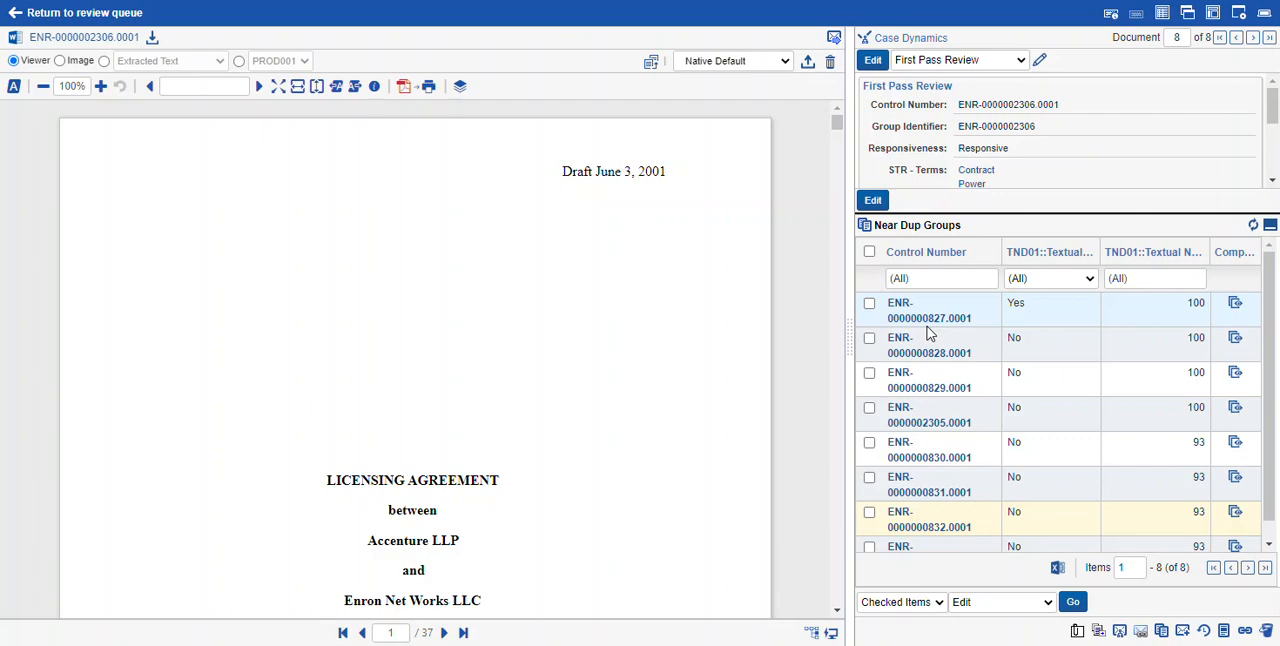
Check all eight near-duplicate group documents, start a mass Edit on them, then cancel the form
left_click(868, 252)
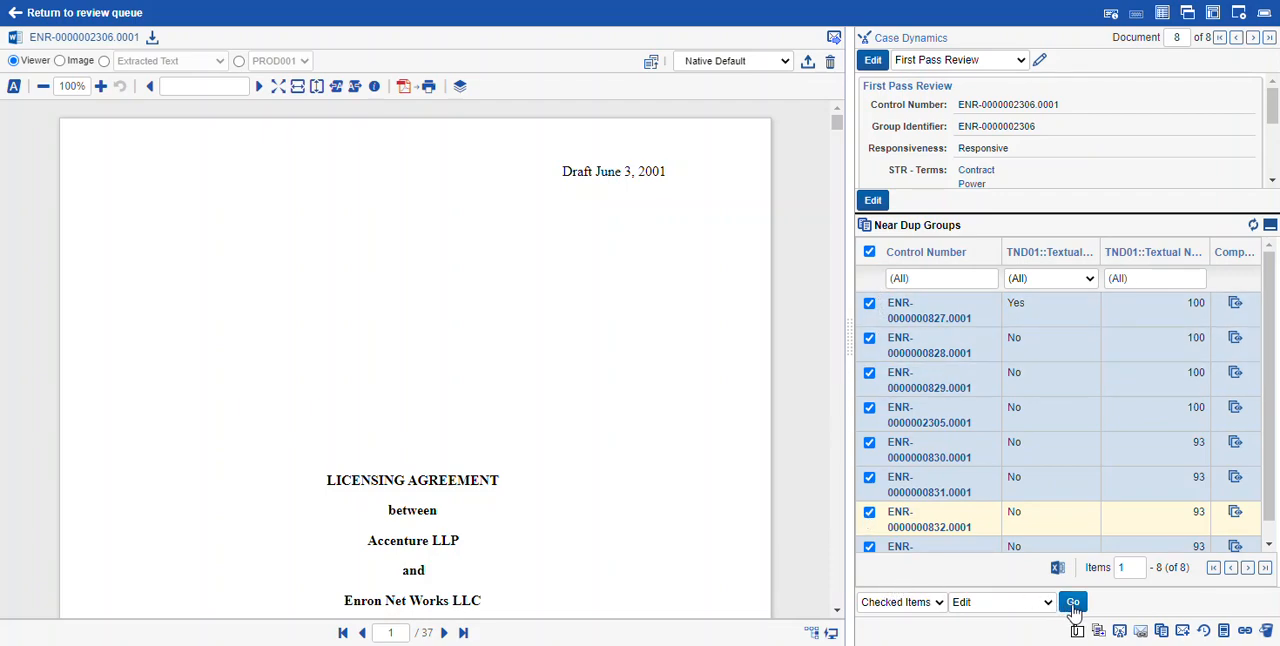
left_click(1072, 600)
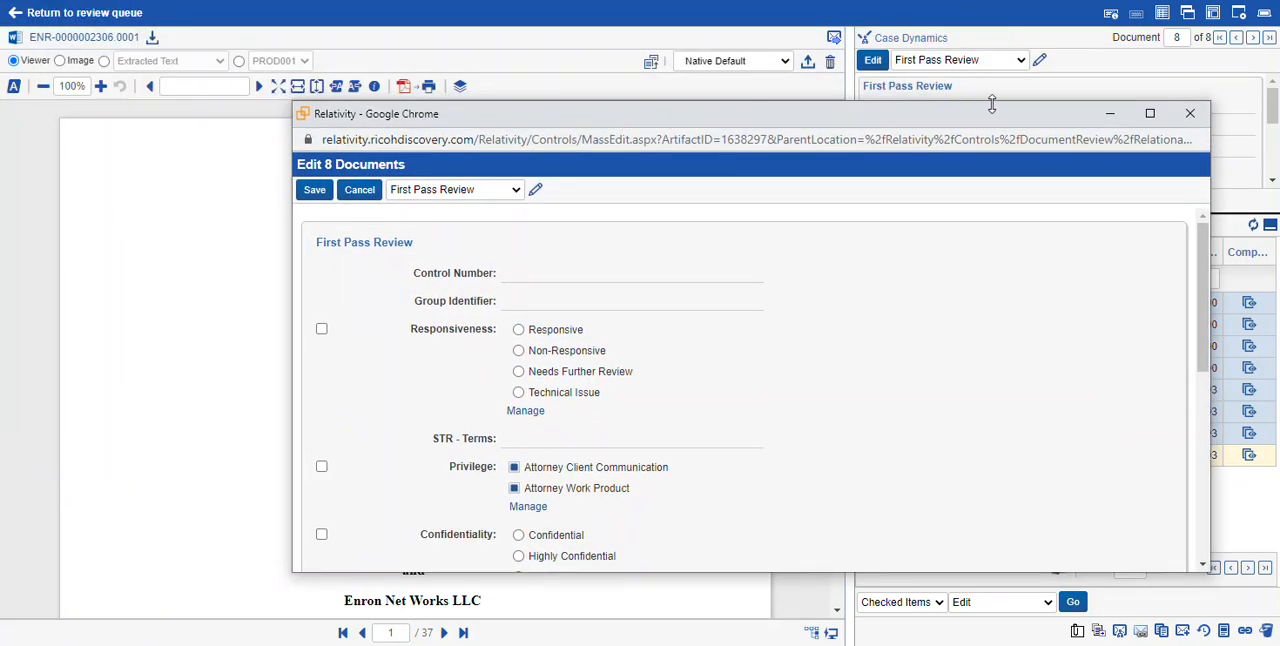
left_click(360, 188)
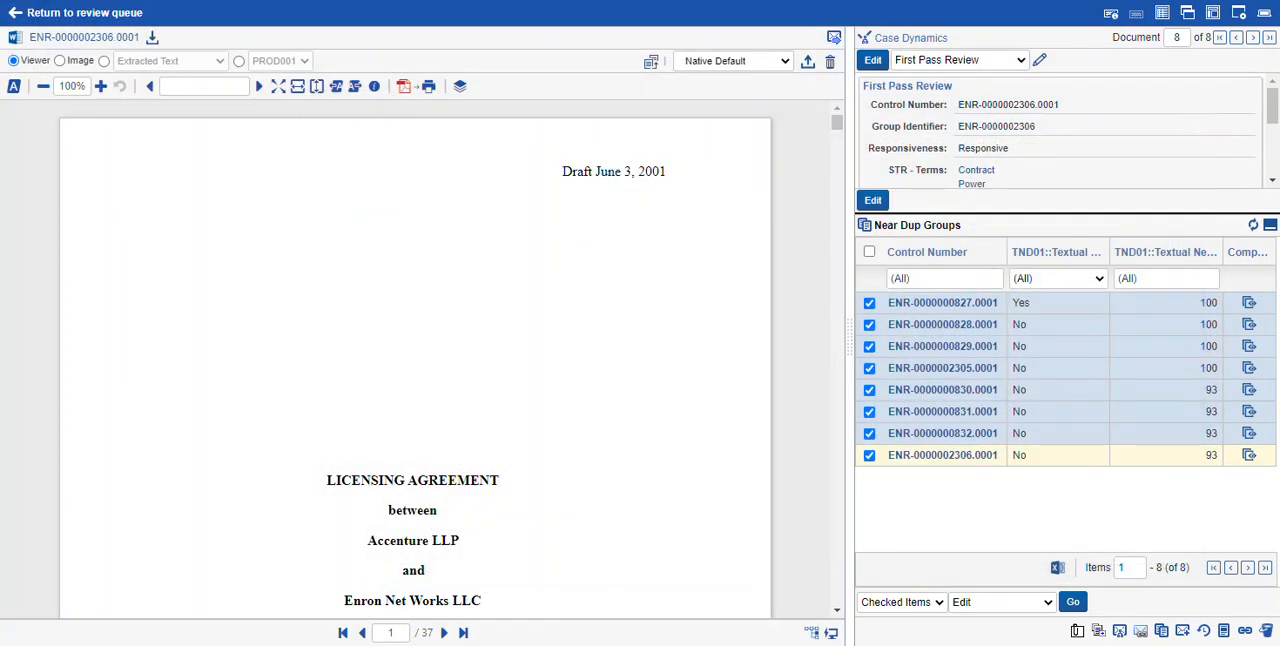